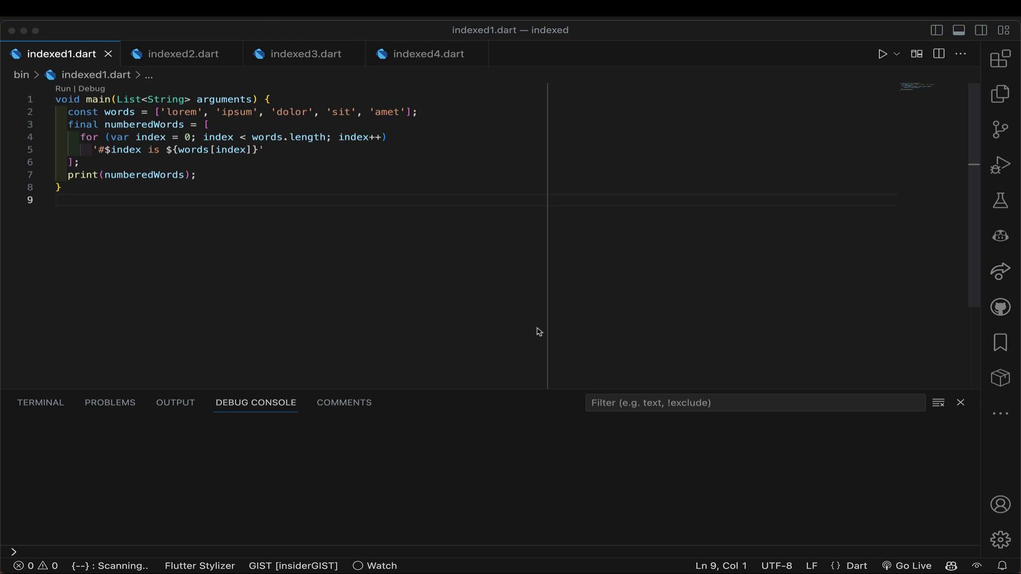
{"action": "mouse_move", "coordinate": [183, 124]}
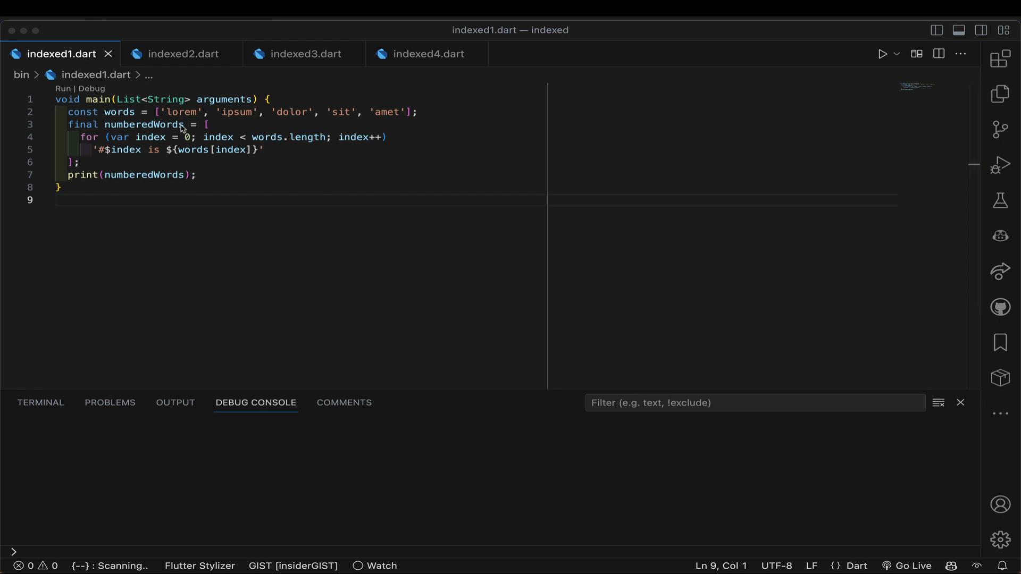
{"action": "mouse_move", "coordinate": [125, 110]}
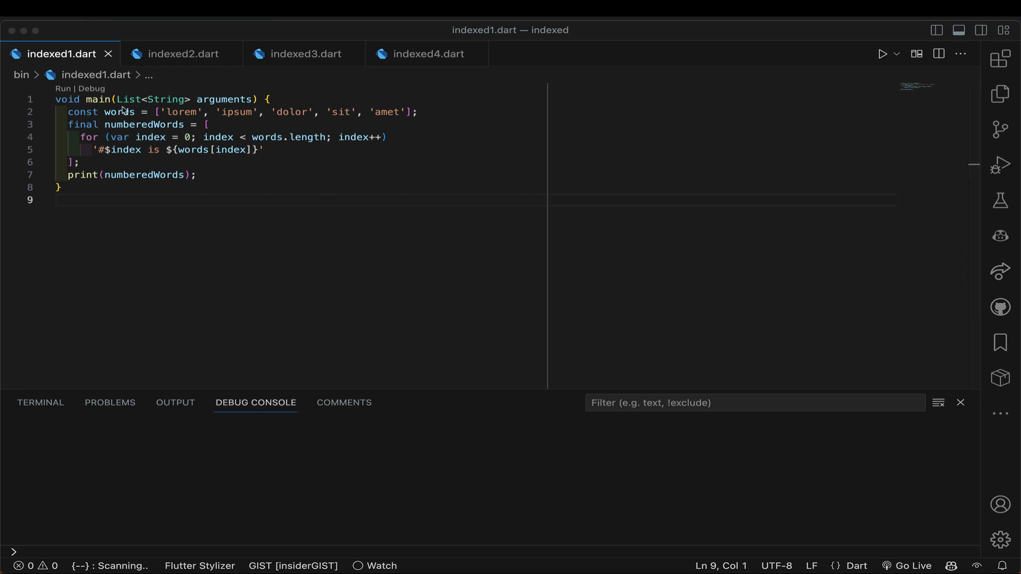
Step: Highlight indexed1.dart's words list and loop condition, then run it to print #0 through #4
{"action": "left_click", "coordinate": [154, 111]}
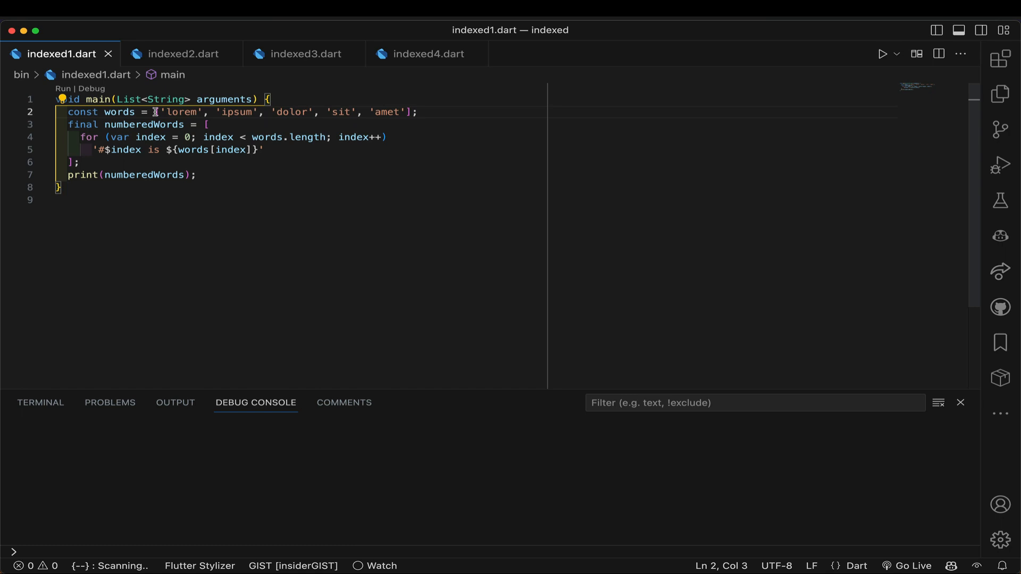
{"action": "mouse_move", "coordinate": [421, 111]}
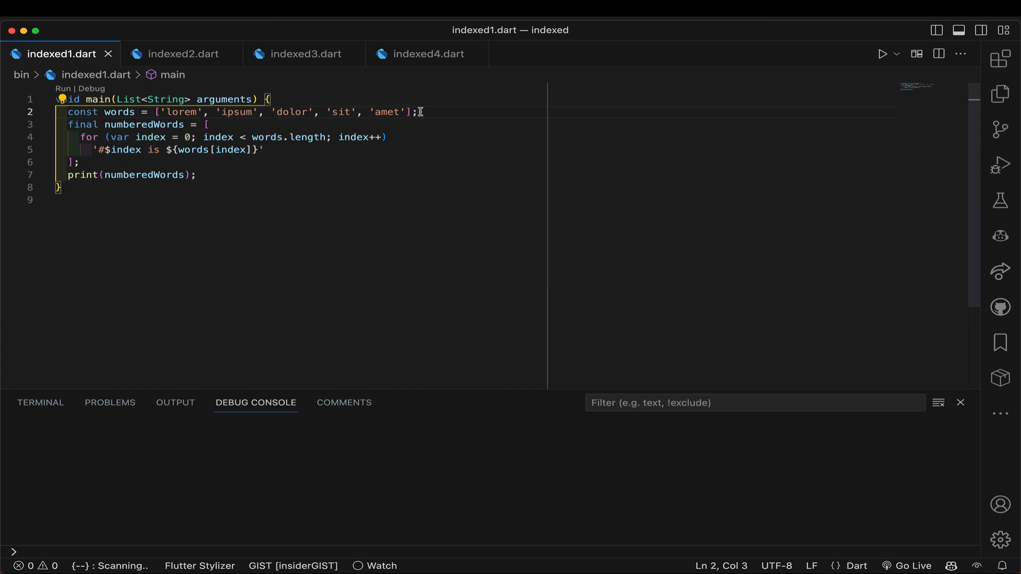
{"action": "mouse_move", "coordinate": [326, 112]}
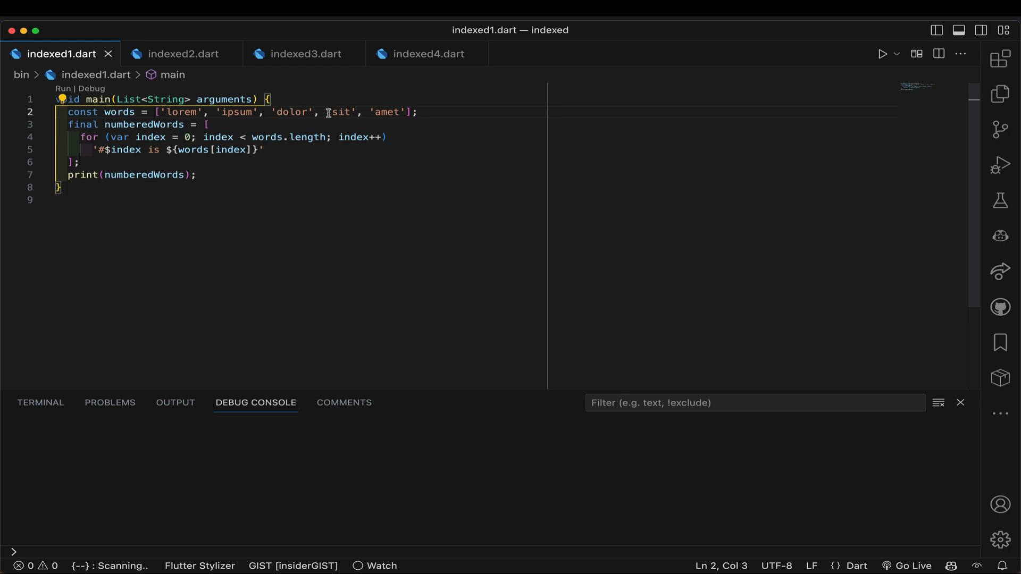
{"action": "mouse_move", "coordinate": [296, 112]}
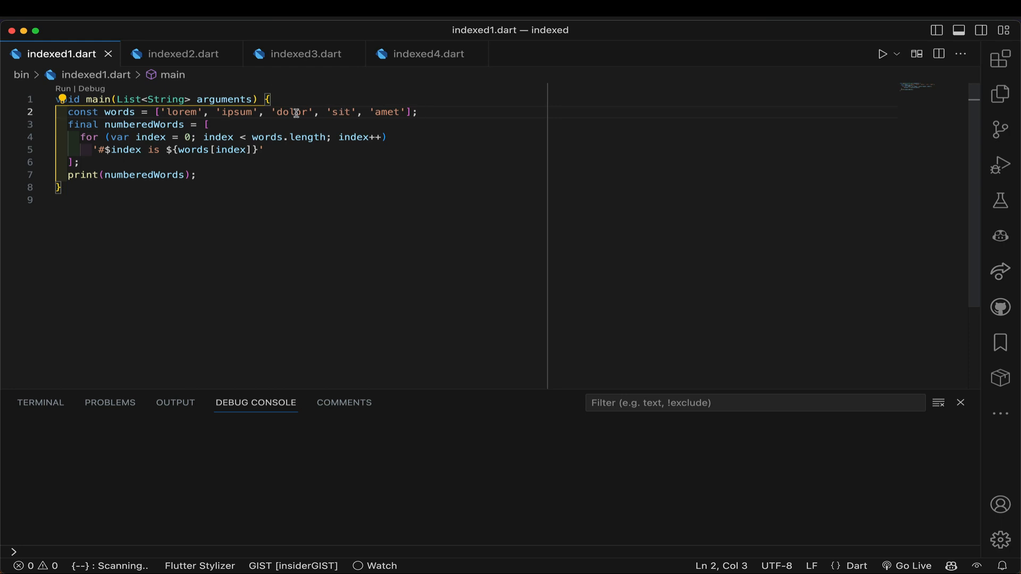
{"action": "mouse_move", "coordinate": [306, 123]}
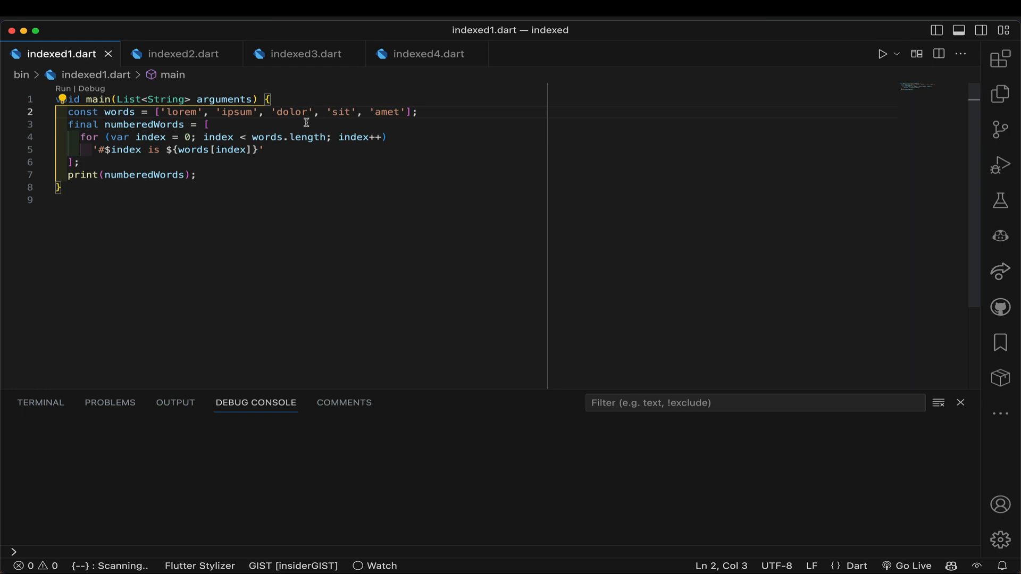
{"action": "mouse_move", "coordinate": [292, 127]}
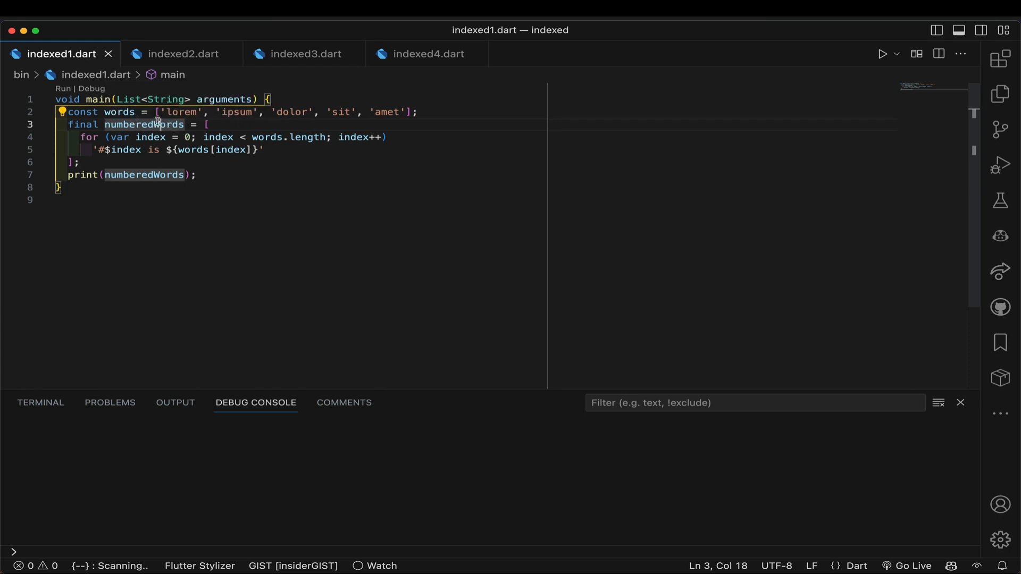
{"action": "left_click", "coordinate": [208, 124]}
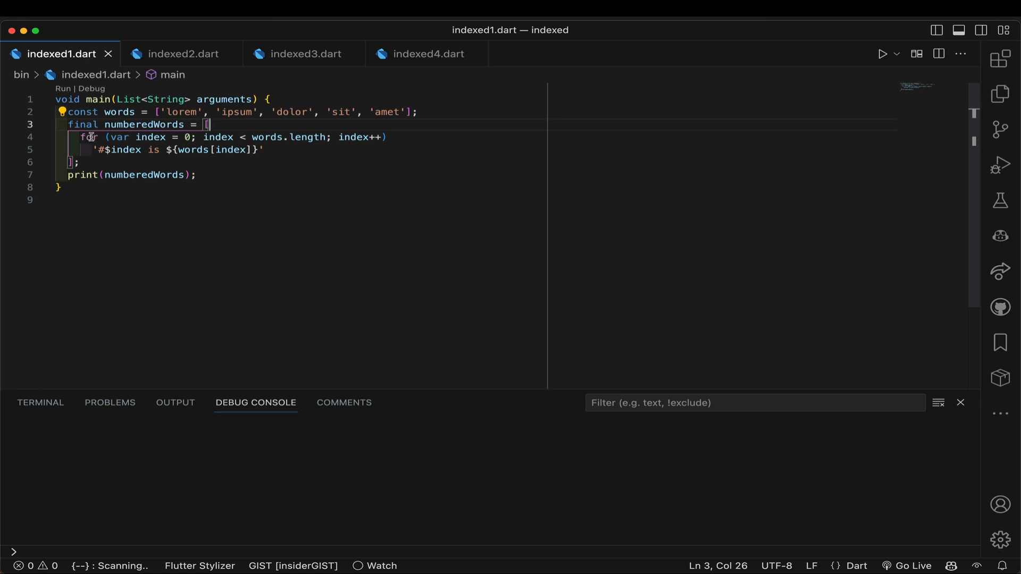
{"action": "left_click", "coordinate": [88, 136]}
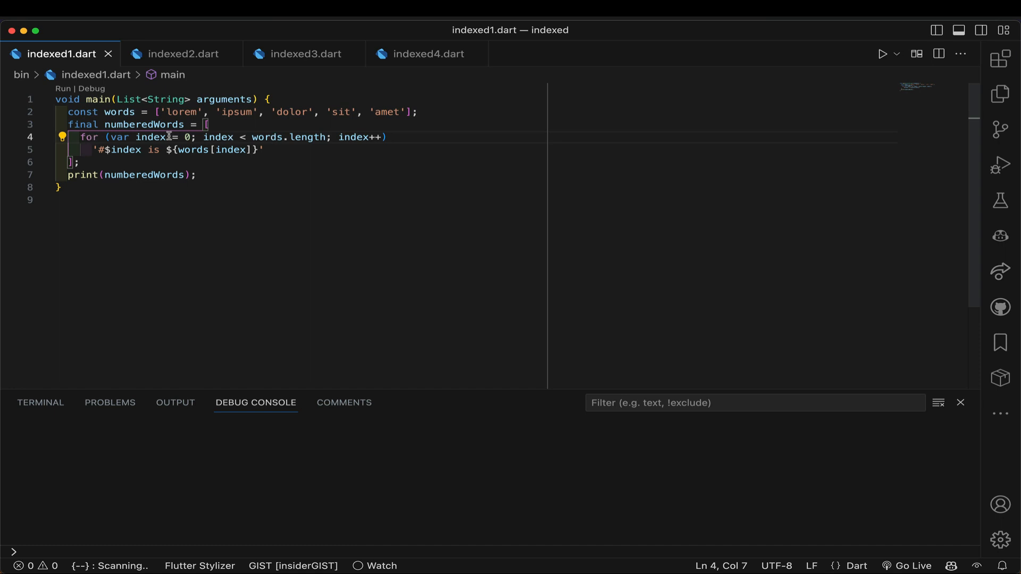
{"action": "mouse_move", "coordinate": [125, 136]}
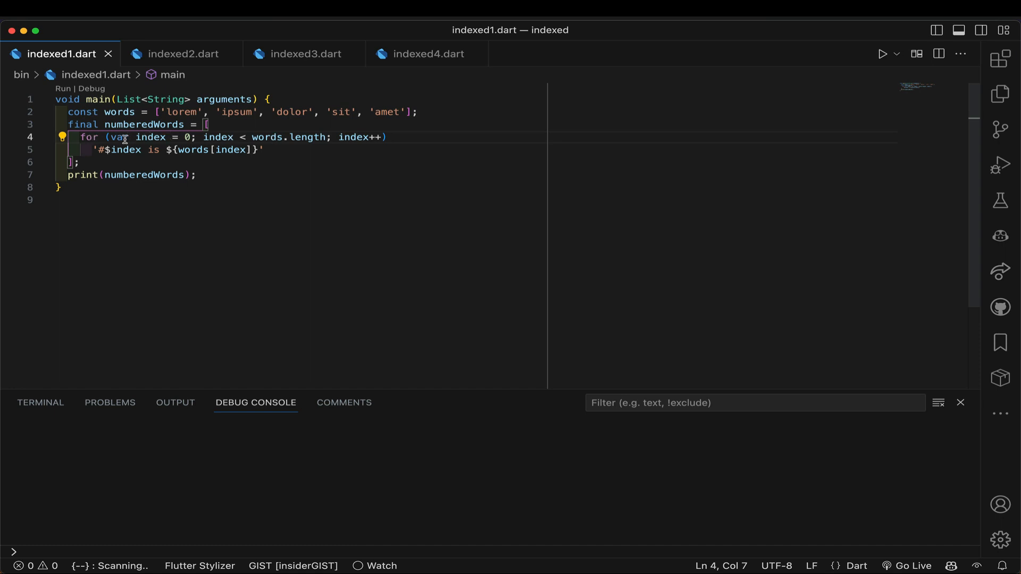
{"action": "mouse_move", "coordinate": [362, 137]}
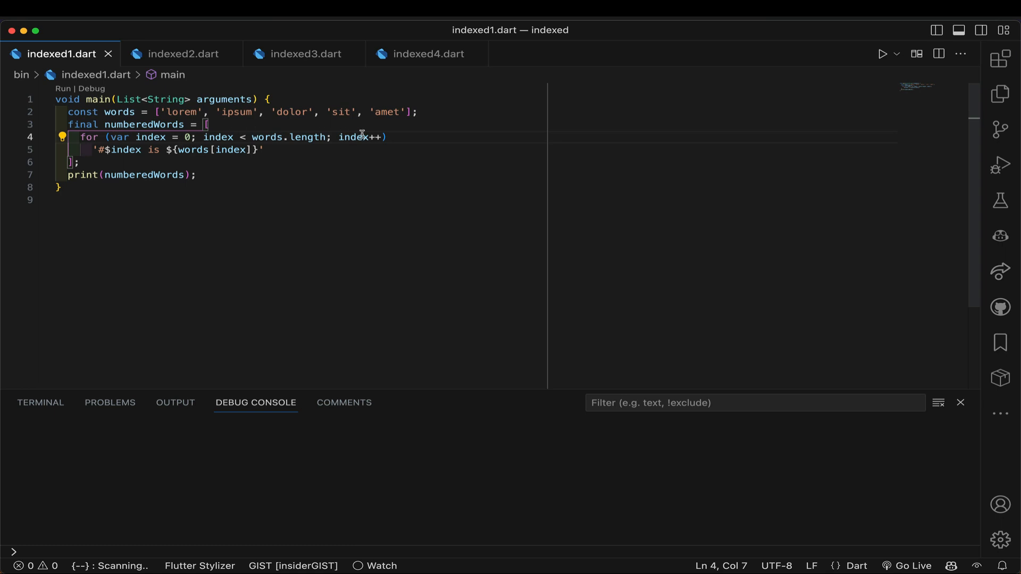
{"action": "mouse_move", "coordinate": [130, 141]}
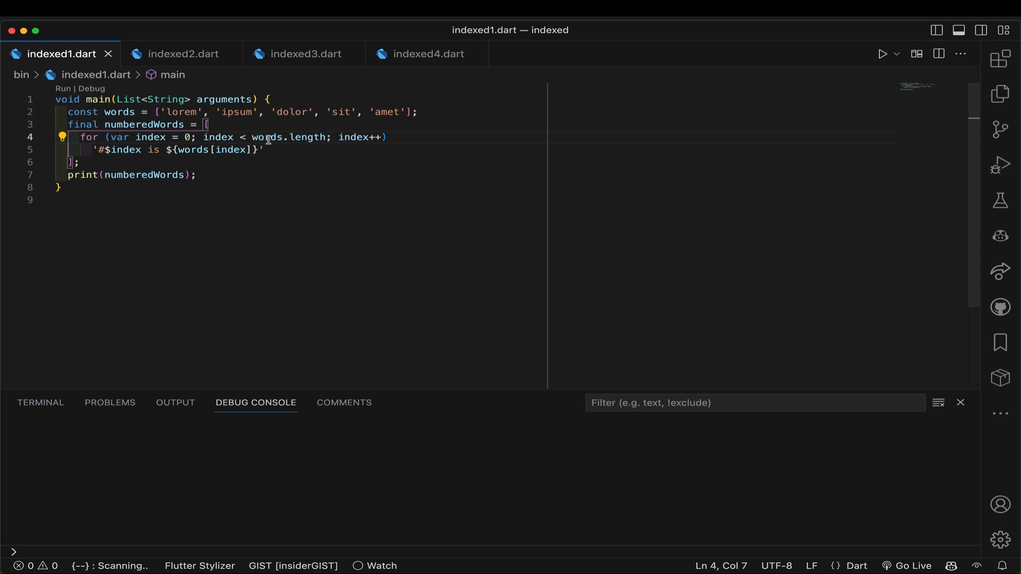
{"action": "mouse_move", "coordinate": [366, 136]}
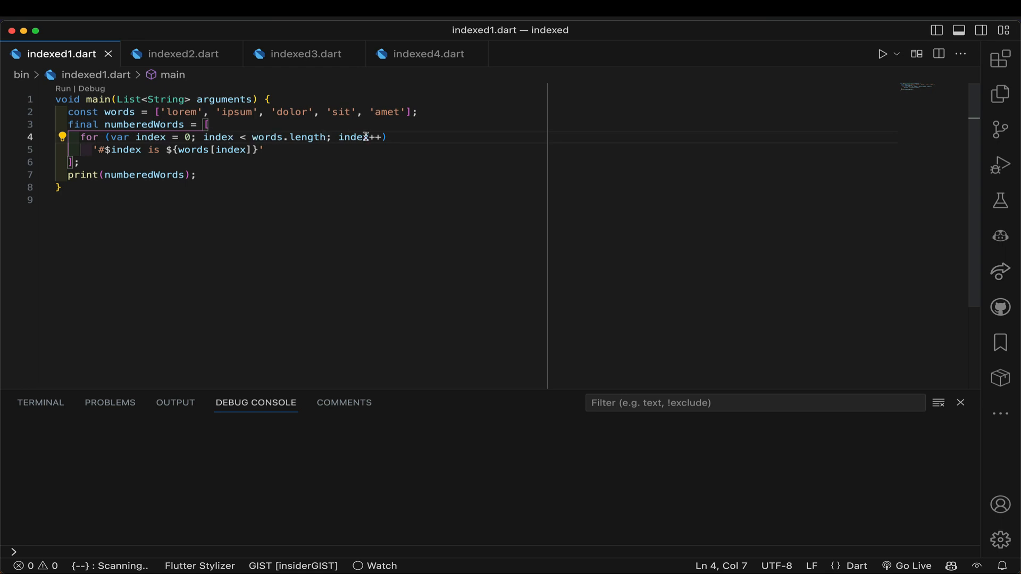
{"action": "mouse_move", "coordinate": [353, 137]}
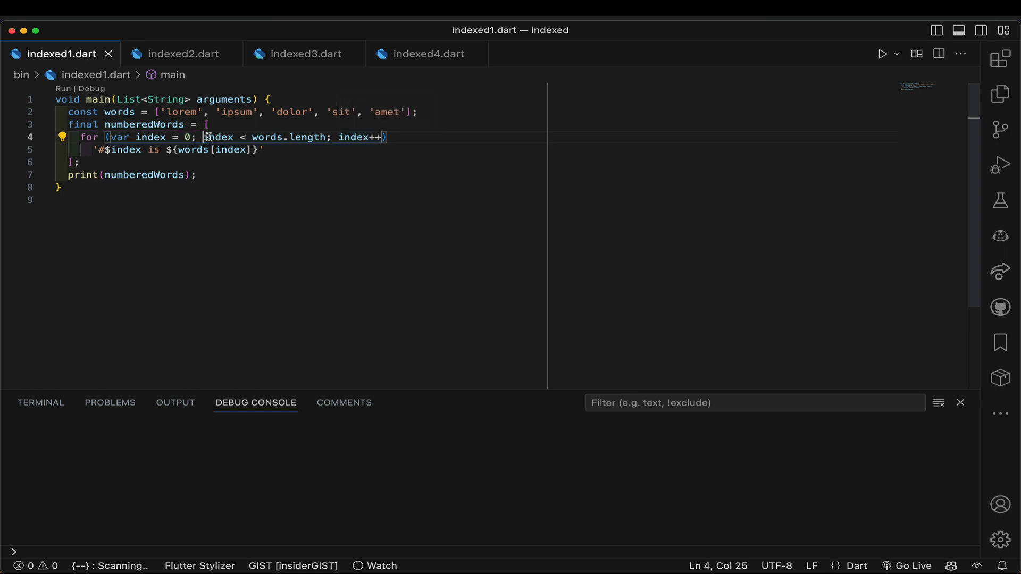
{"action": "left_click_drag", "start_coordinate": [203, 136], "coordinate": [333, 136]}
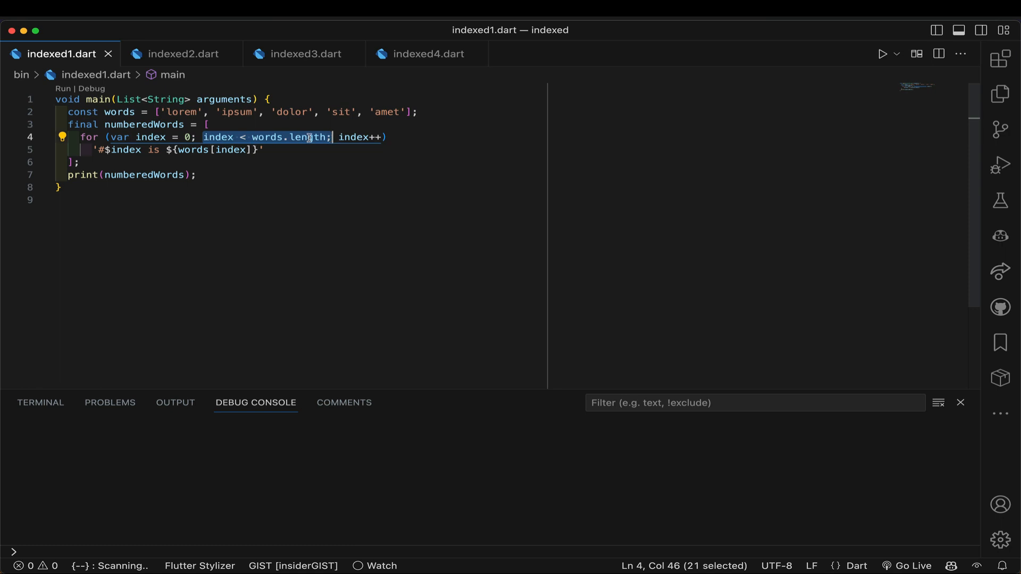
{"action": "mouse_move", "coordinate": [313, 137]}
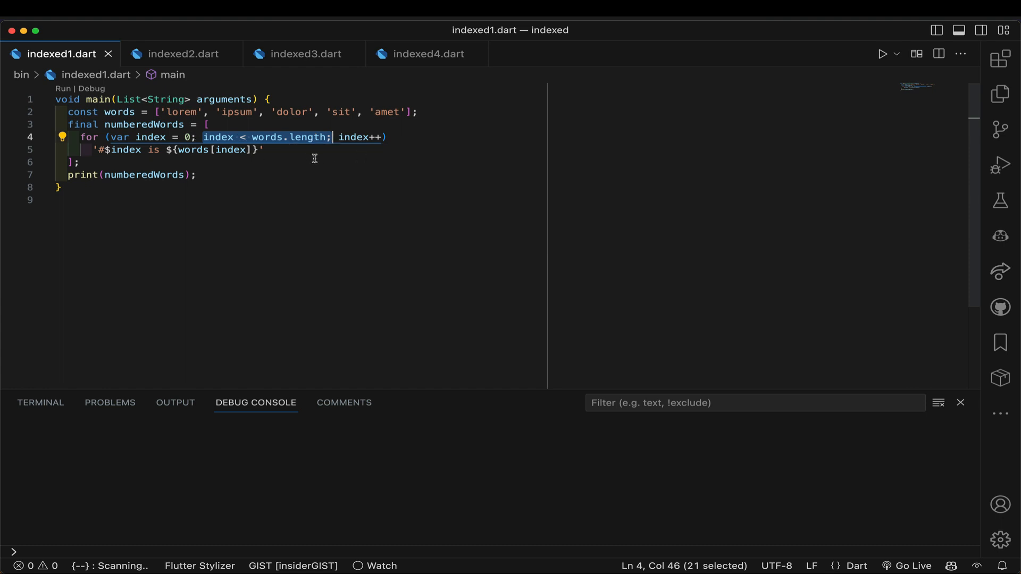
{"action": "mouse_move", "coordinate": [278, 152]}
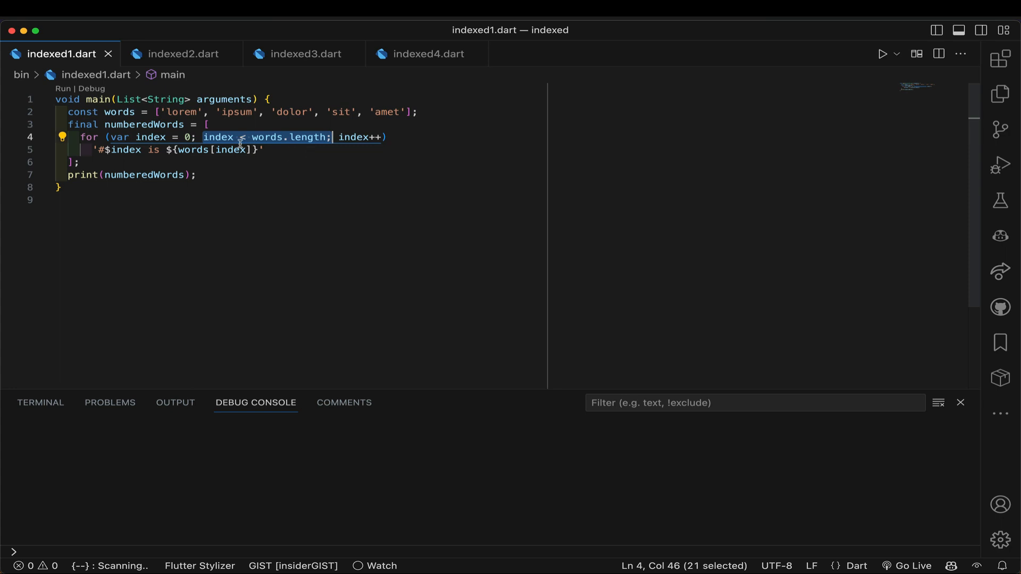
{"action": "mouse_move", "coordinate": [90, 148]}
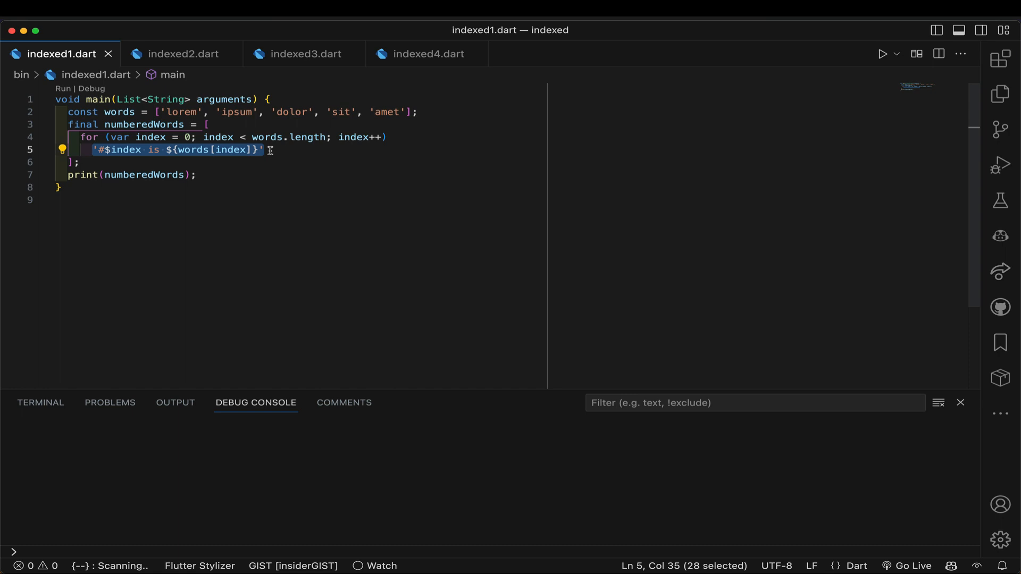
{"action": "mouse_move", "coordinate": [121, 177]}
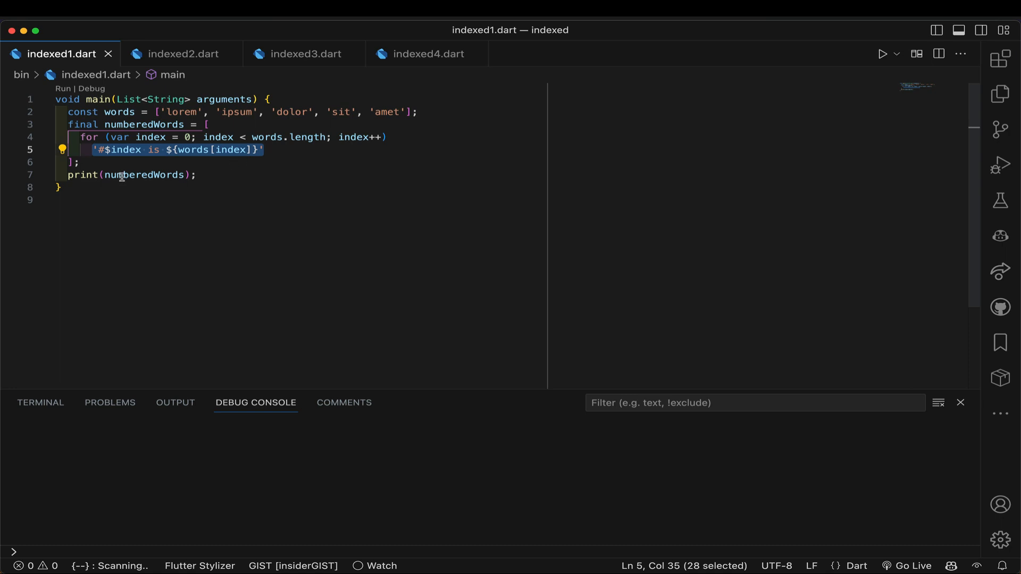
{"action": "mouse_move", "coordinate": [64, 89]}
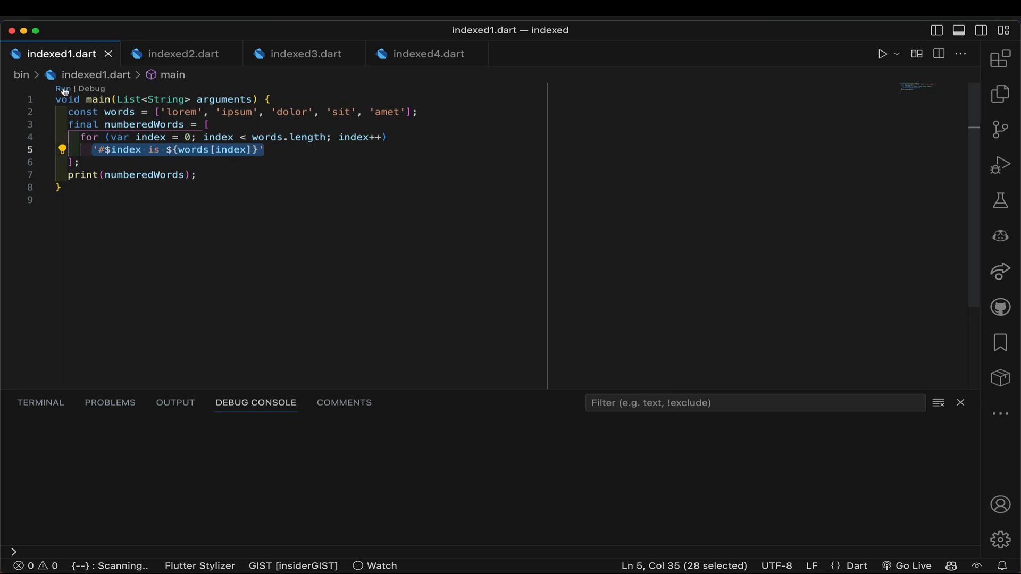
{"action": "left_click", "coordinate": [63, 88]}
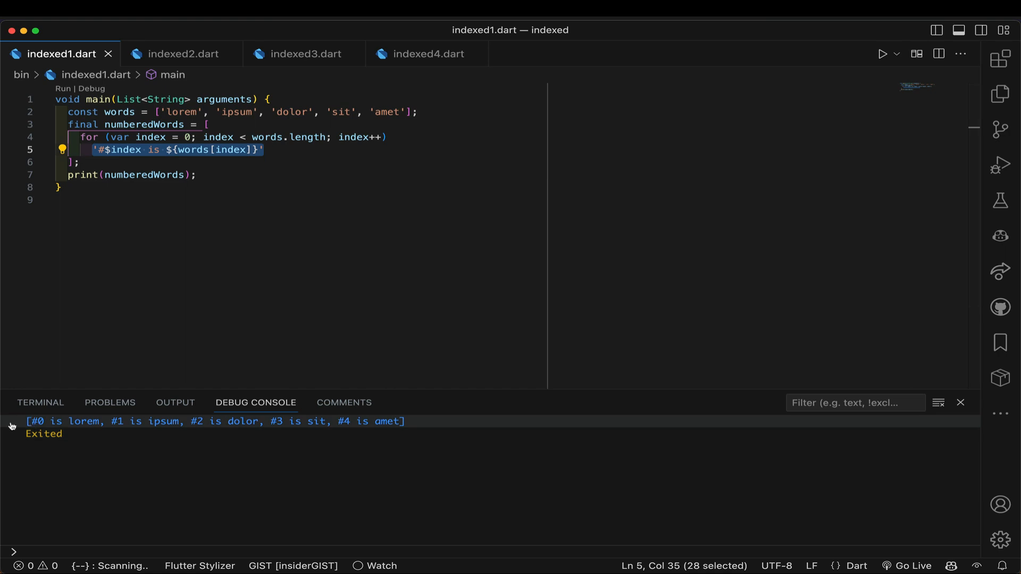
{"action": "mouse_move", "coordinate": [450, 430]}
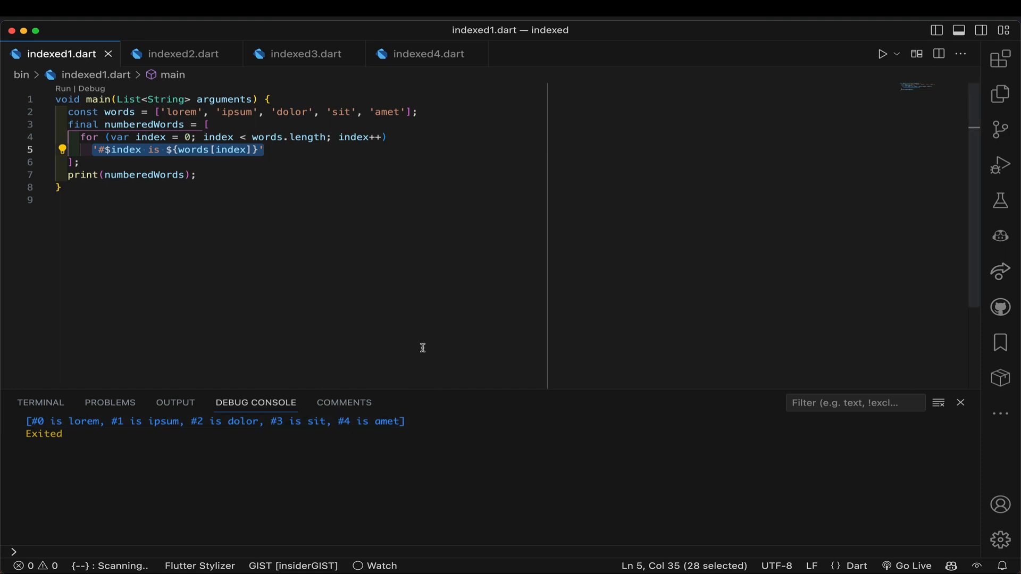
{"action": "mouse_move", "coordinate": [183, 53]}
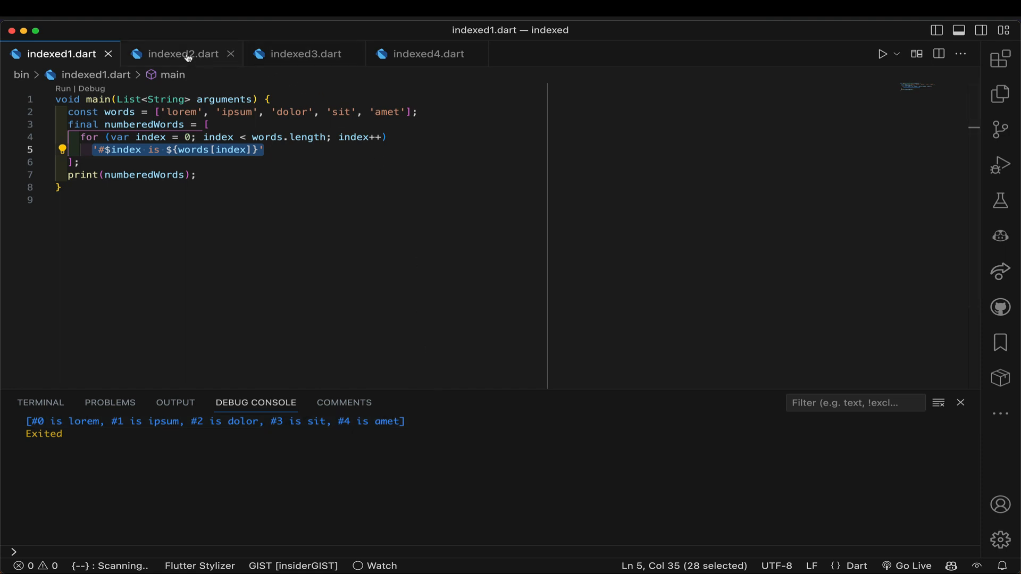
{"action": "left_click", "coordinate": [183, 54]}
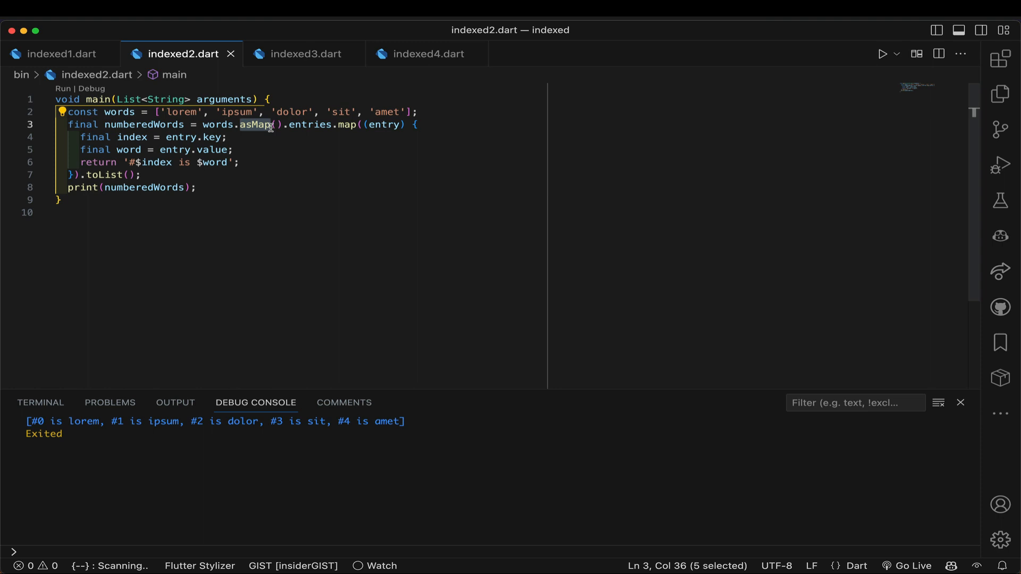
{"action": "mouse_move", "coordinate": [217, 125]}
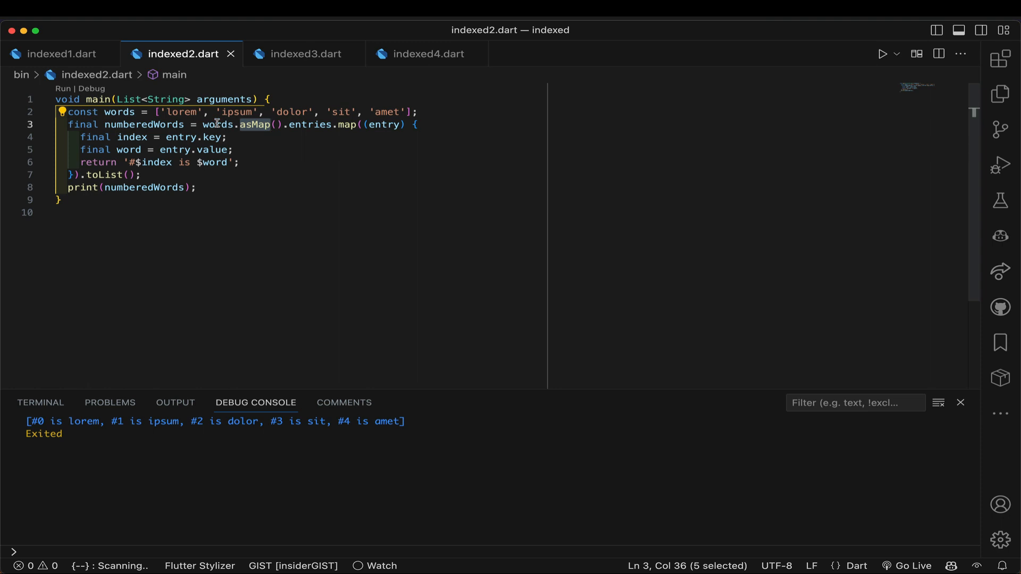
{"action": "left_click", "coordinate": [218, 125]}
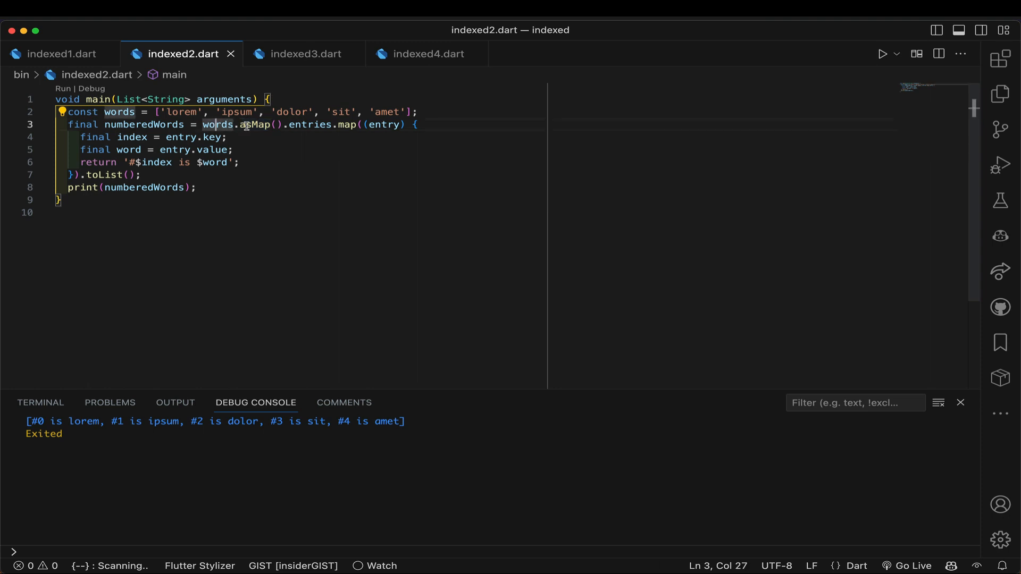
{"action": "mouse_move", "coordinate": [262, 125]}
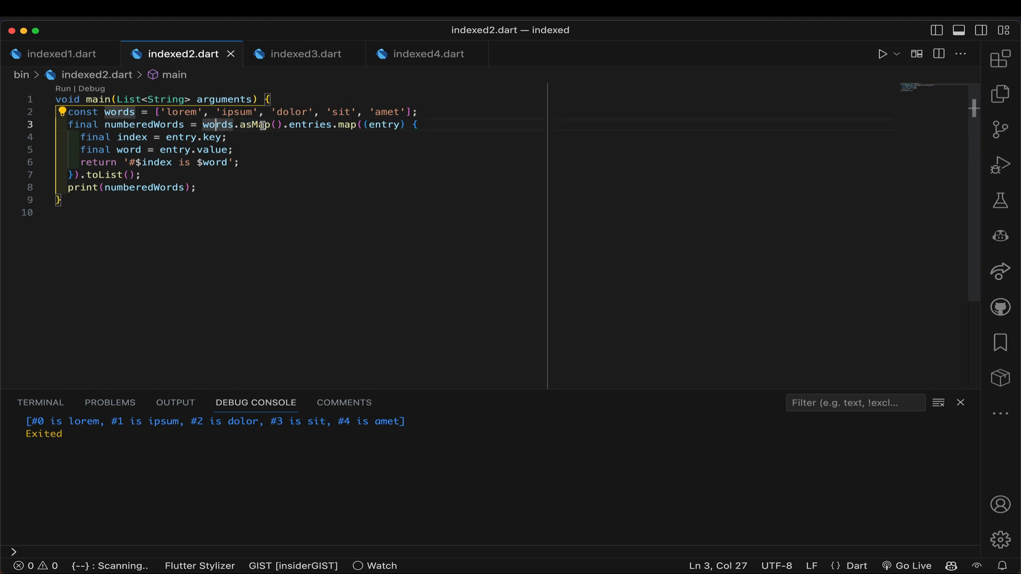
{"action": "mouse_move", "coordinate": [258, 125]}
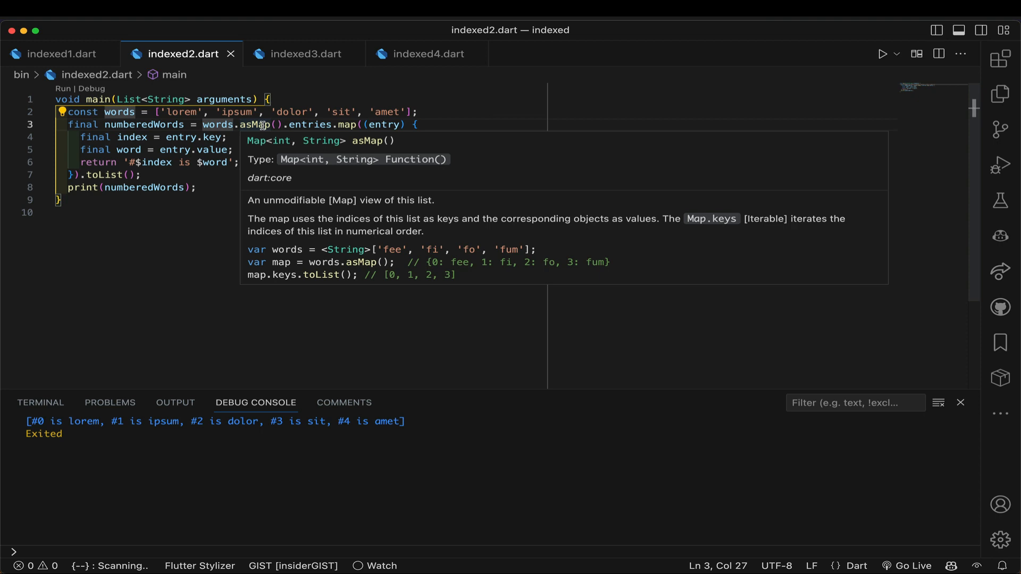
{"action": "mouse_move", "coordinate": [310, 125]}
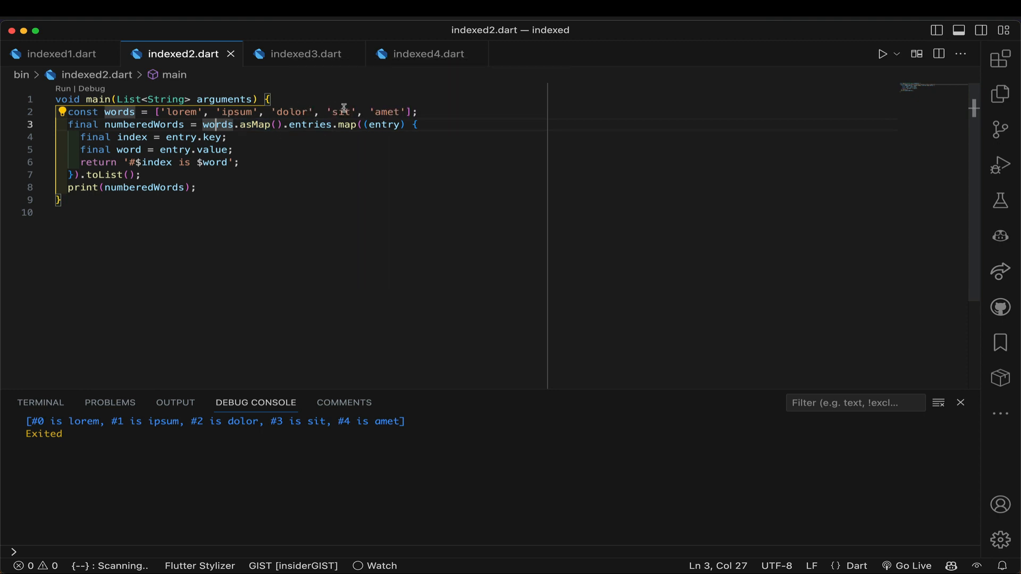
{"action": "mouse_move", "coordinate": [314, 145]}
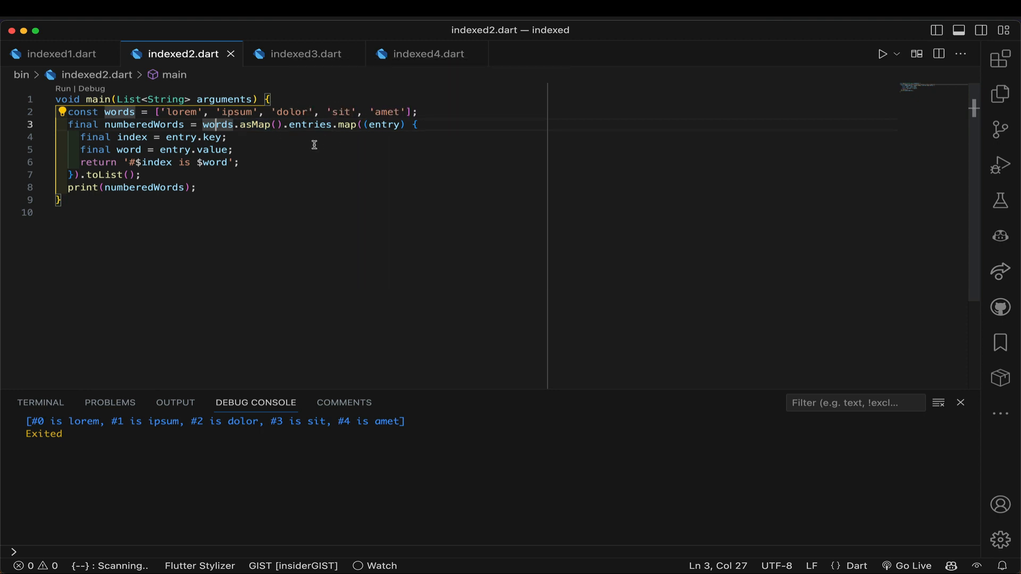
{"action": "mouse_move", "coordinate": [261, 125]}
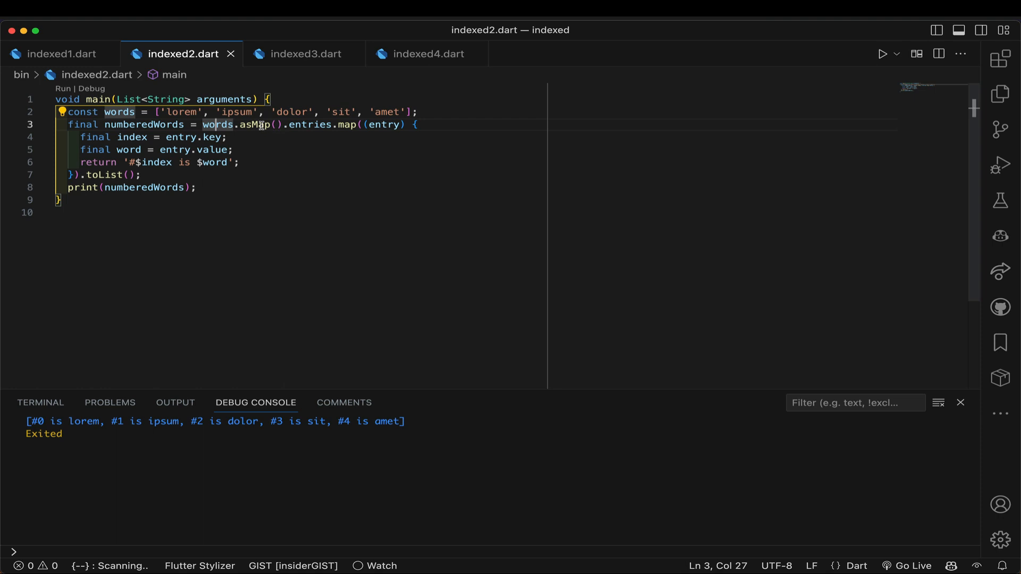
{"action": "mouse_move", "coordinate": [259, 125]}
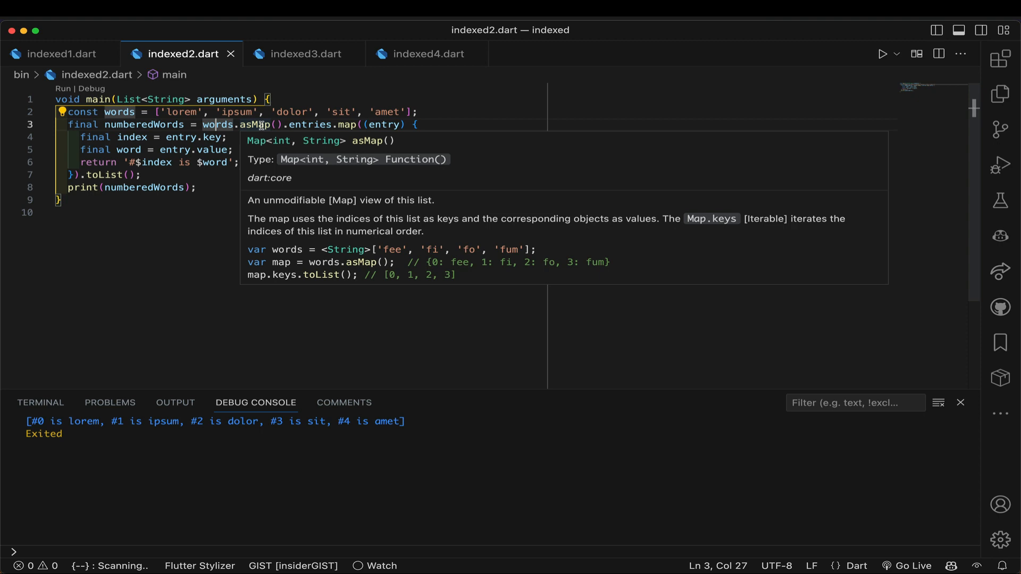
{"action": "mouse_move", "coordinate": [308, 125]}
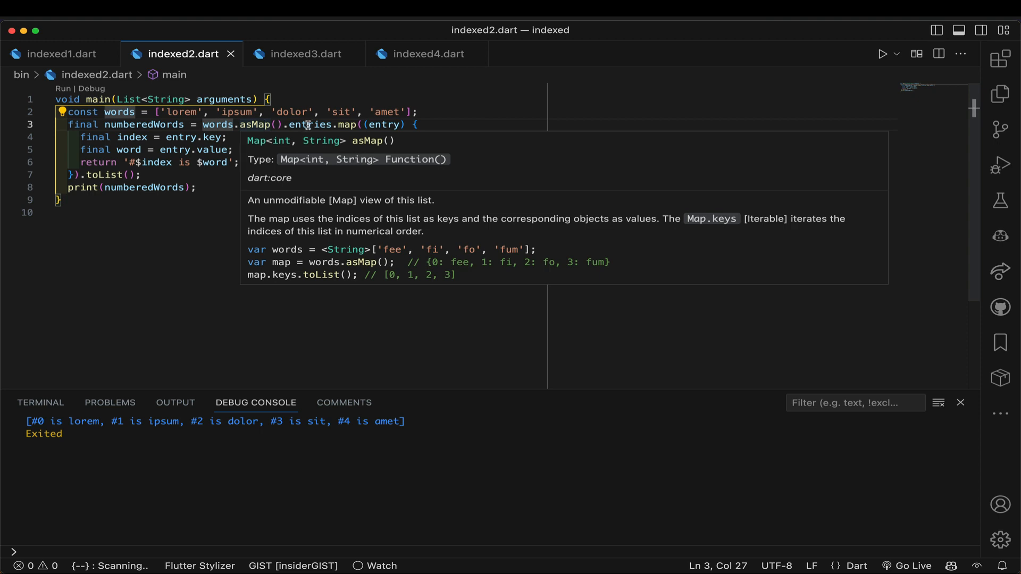
{"action": "mouse_move", "coordinate": [310, 124]}
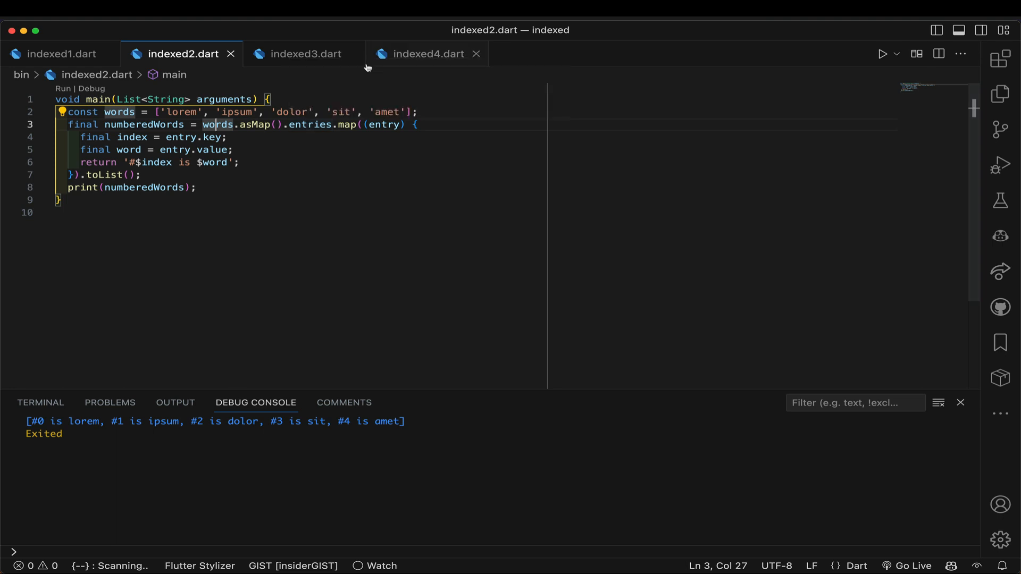
{"action": "mouse_move", "coordinate": [345, 124]}
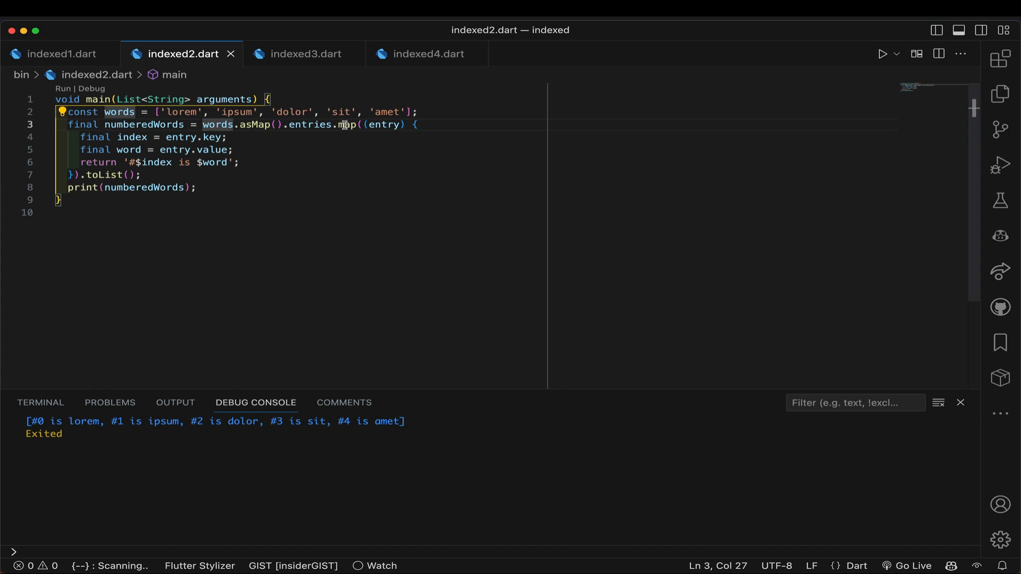
{"action": "mouse_move", "coordinate": [344, 124]}
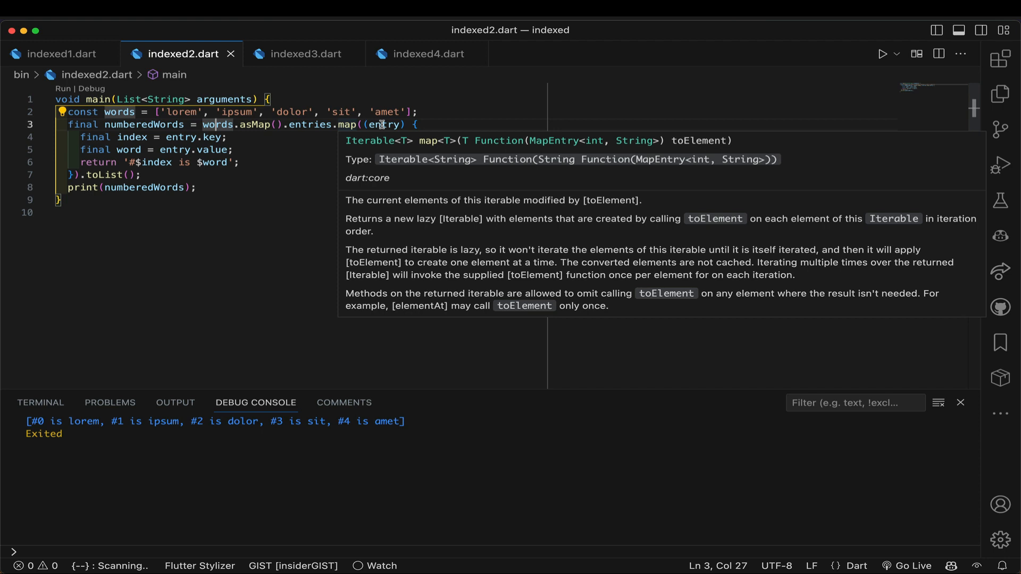
{"action": "mouse_move", "coordinate": [388, 125]}
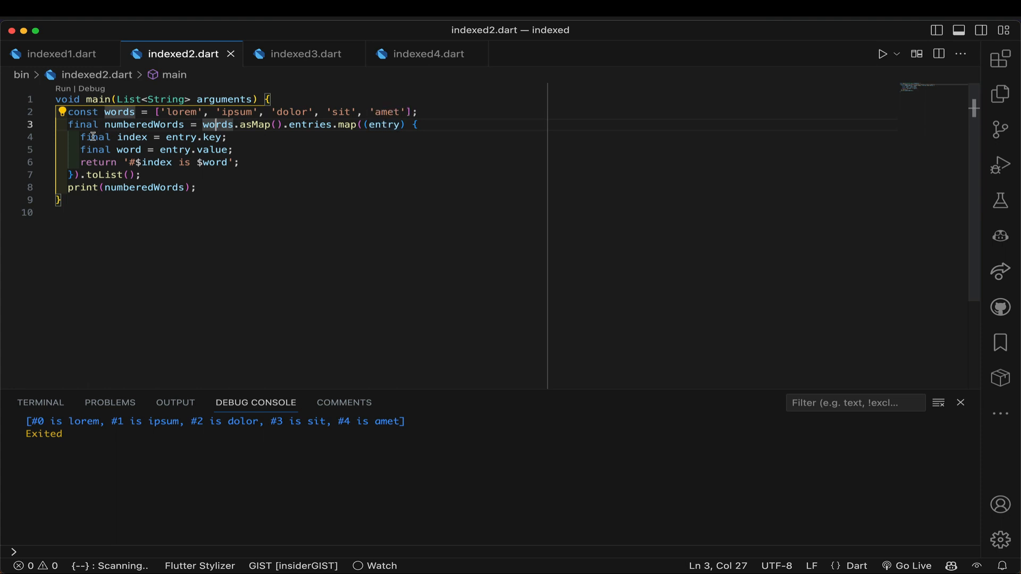
Step: Select the line 'final index = entry.key;' in indexed2.dart
{"action": "triple_click", "coordinate": [152, 137]}
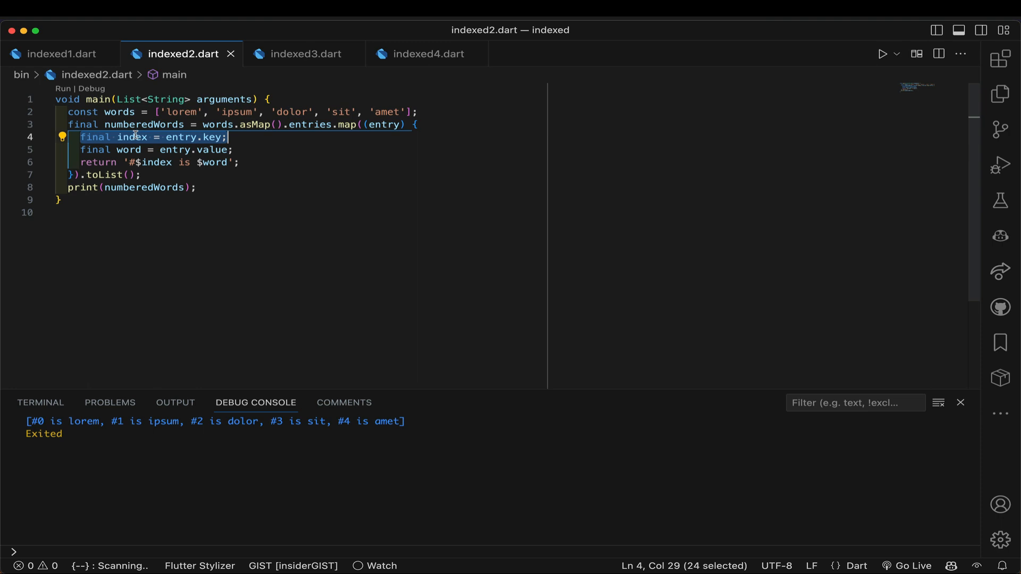
{"action": "mouse_move", "coordinate": [136, 136]}
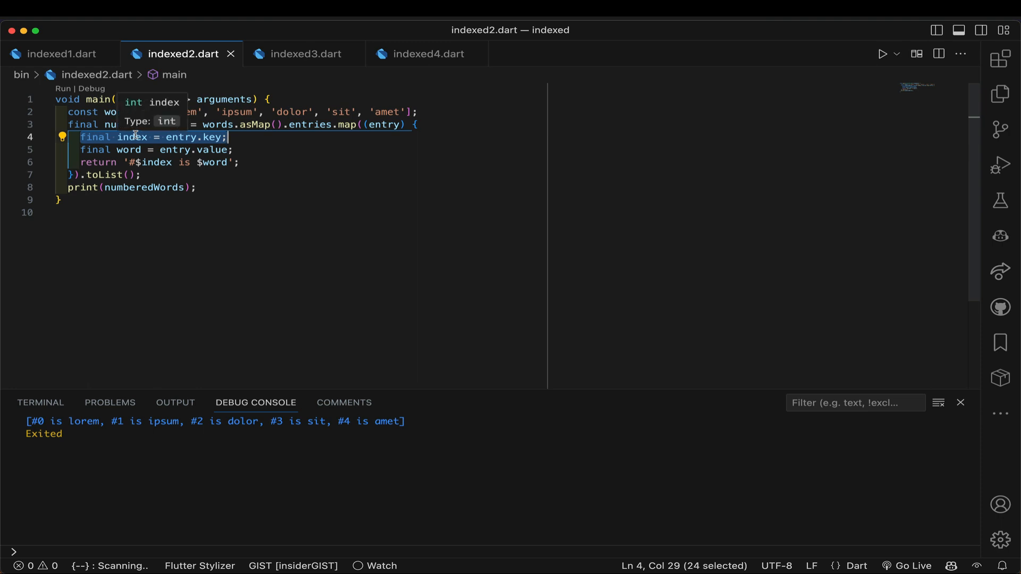
{"action": "mouse_move", "coordinate": [223, 150]}
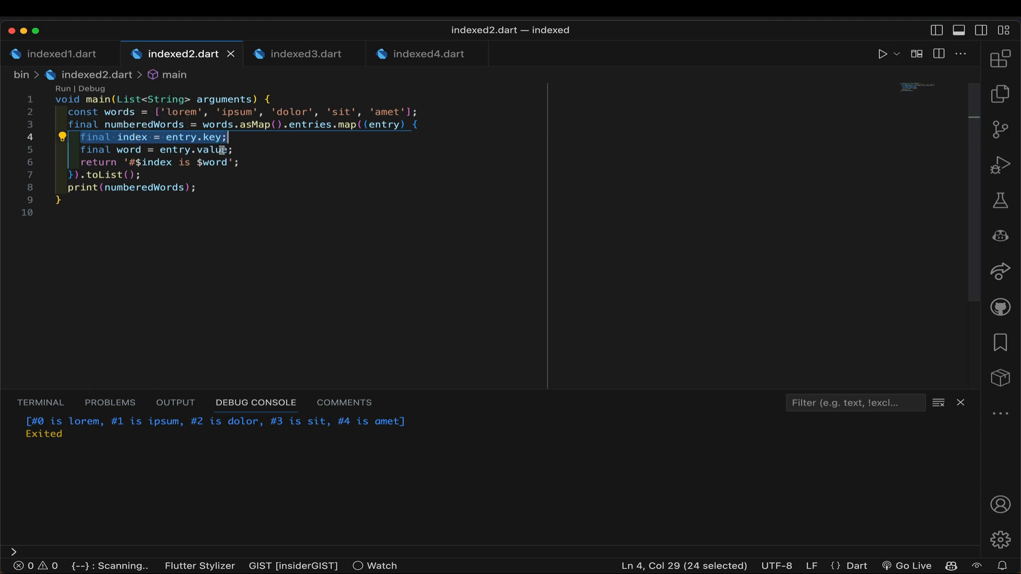
{"action": "mouse_move", "coordinate": [218, 150]}
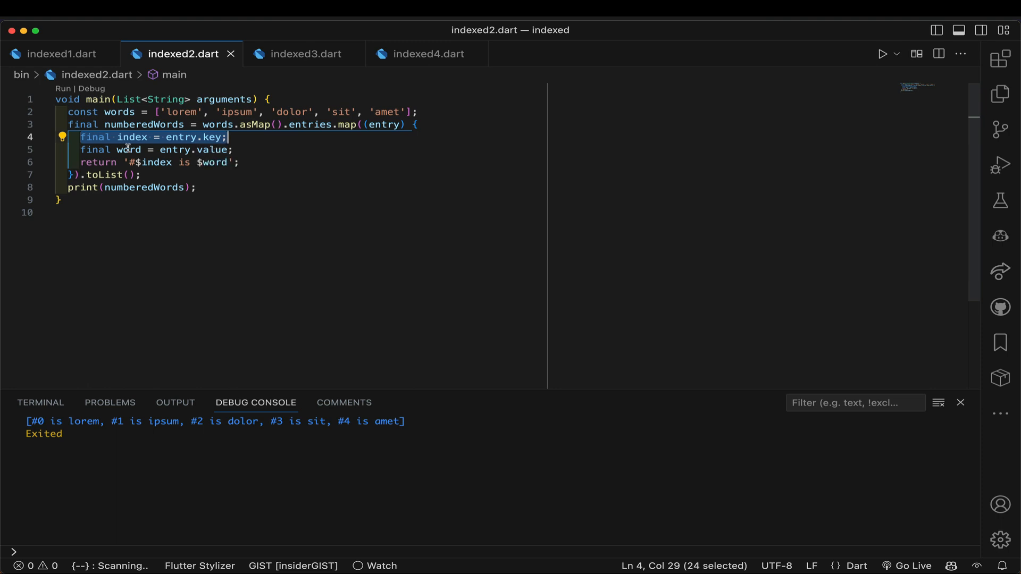
{"action": "mouse_move", "coordinate": [239, 149]}
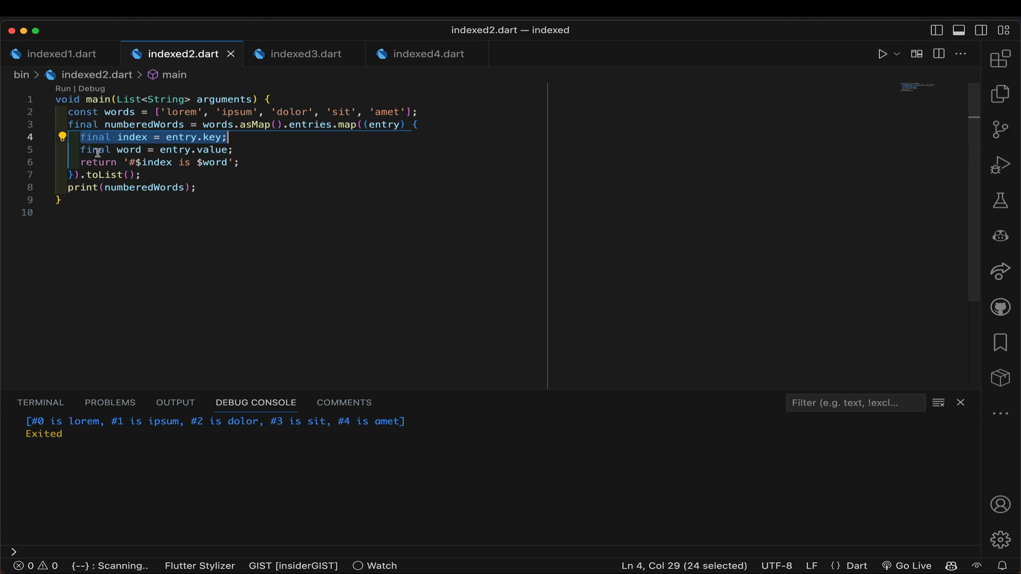
{"action": "mouse_move", "coordinate": [240, 150]}
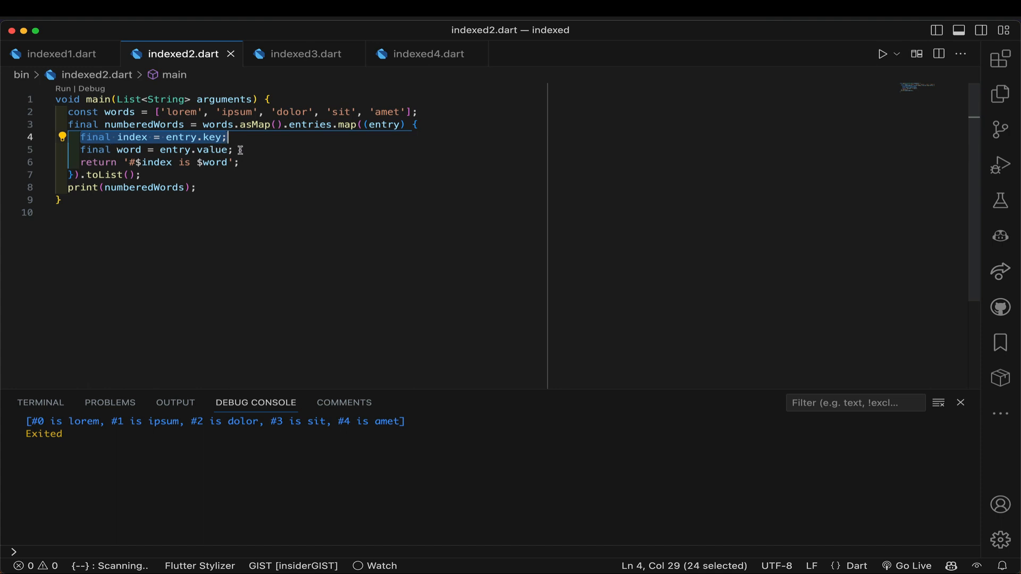
{"action": "mouse_move", "coordinate": [255, 163]}
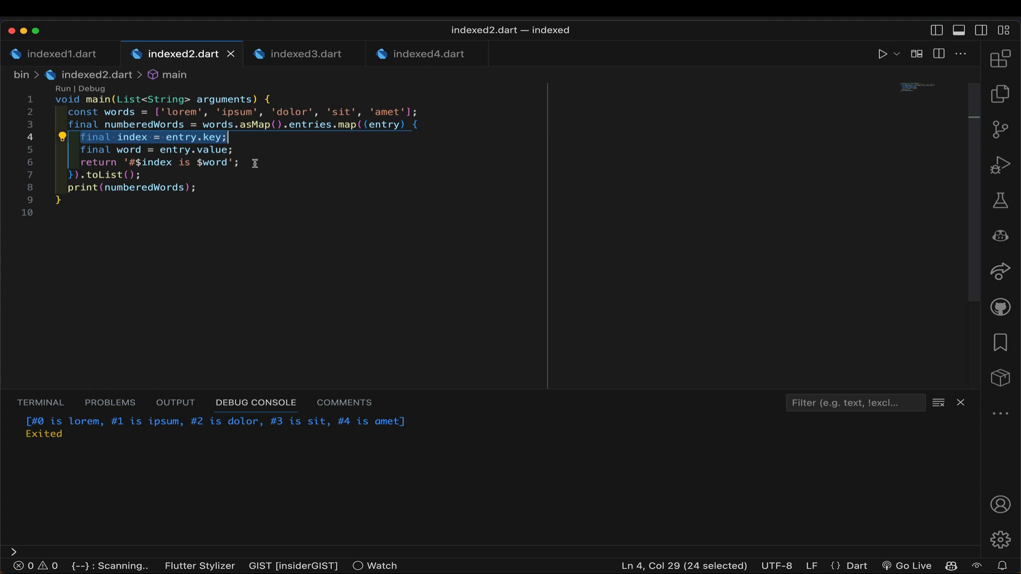
{"action": "mouse_move", "coordinate": [101, 162]}
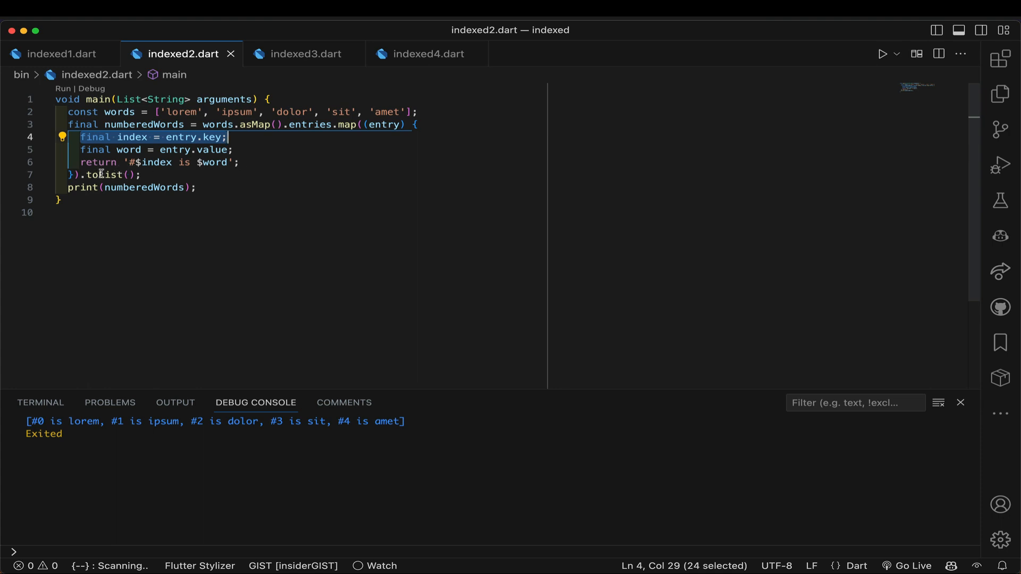
{"action": "mouse_move", "coordinate": [105, 175]}
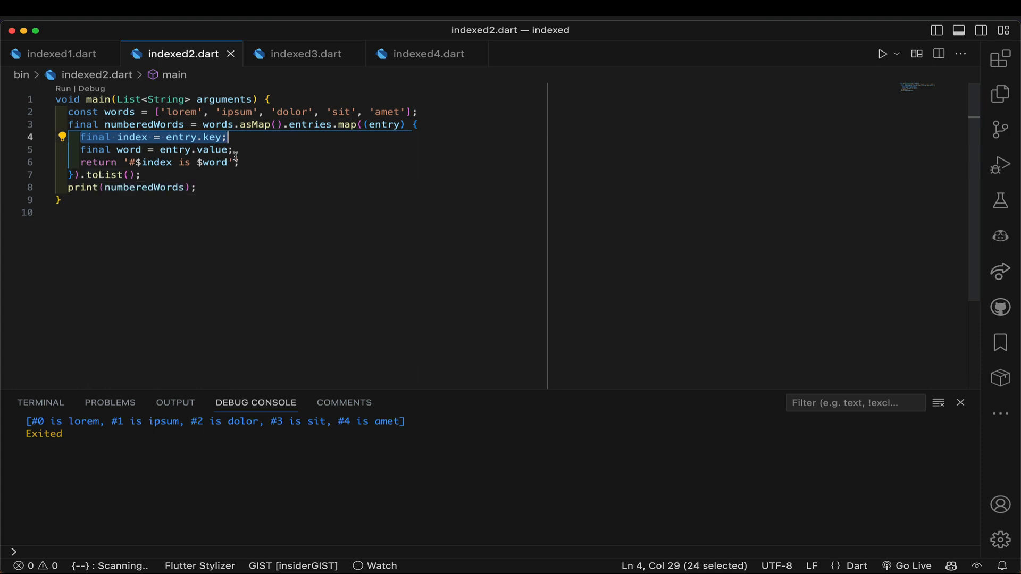
{"action": "mouse_move", "coordinate": [247, 187]}
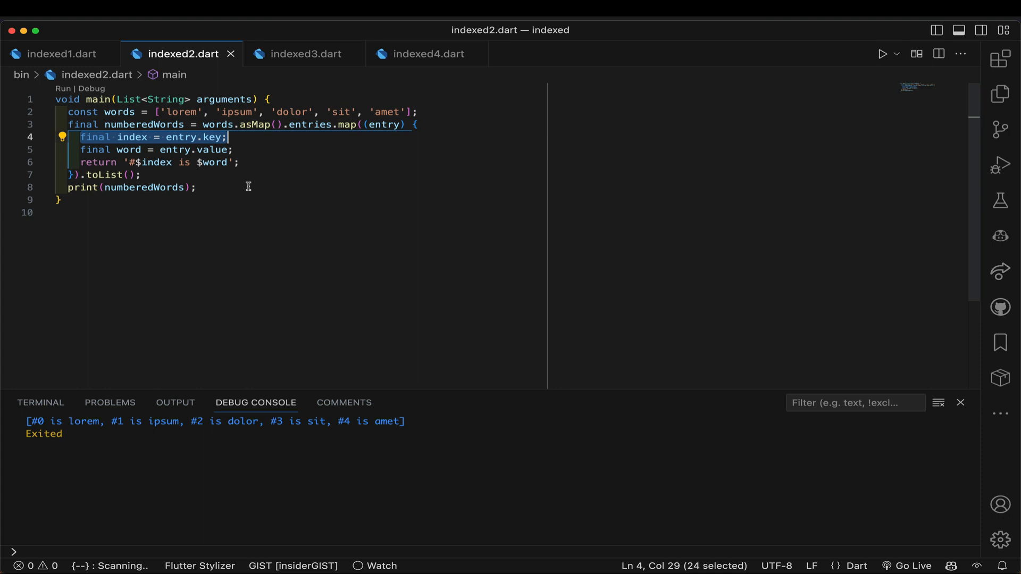
{"action": "mouse_move", "coordinate": [153, 171]}
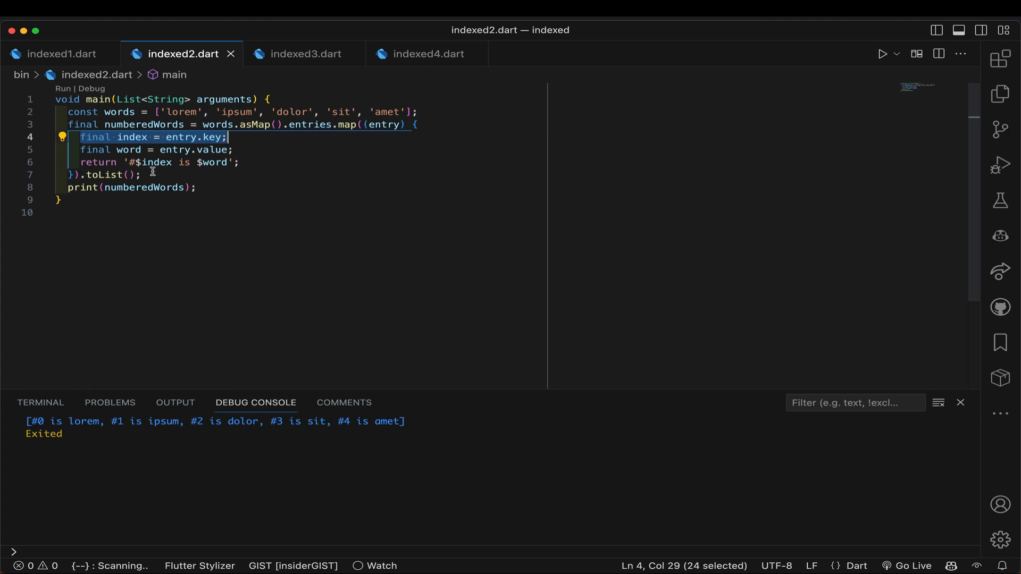
{"action": "mouse_move", "coordinate": [162, 170]}
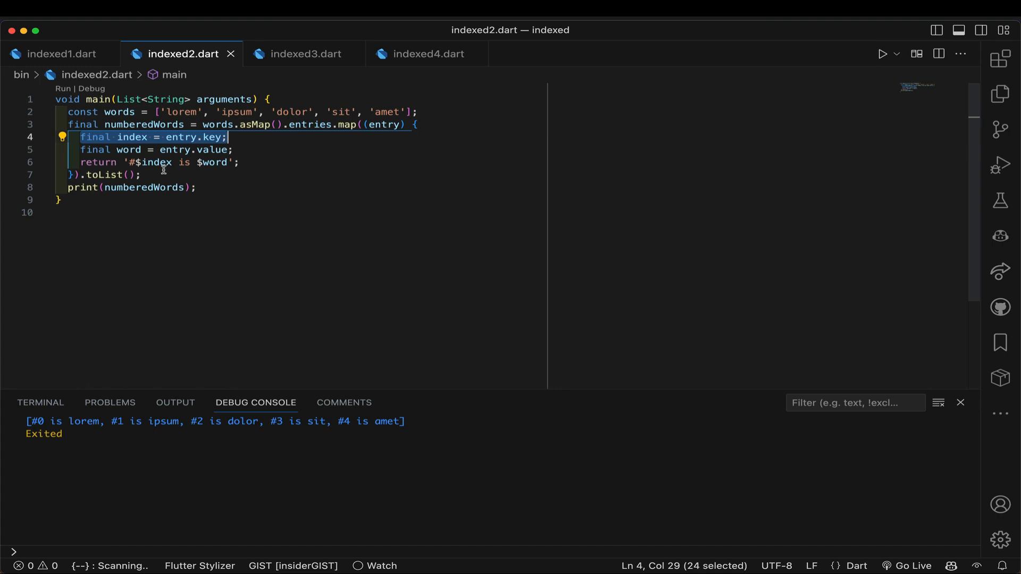
{"action": "mouse_move", "coordinate": [224, 194]}
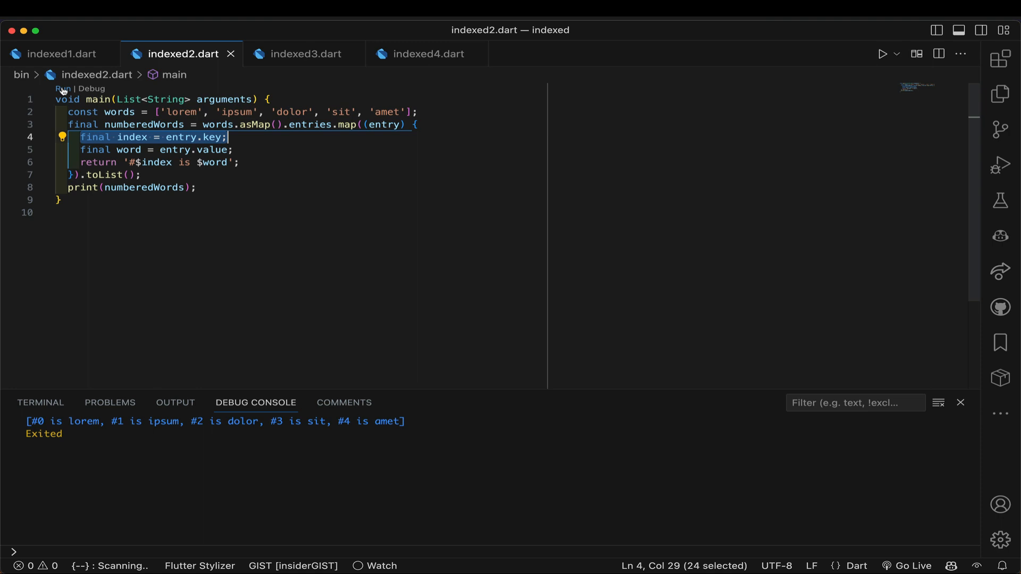
{"action": "mouse_move", "coordinate": [74, 111]}
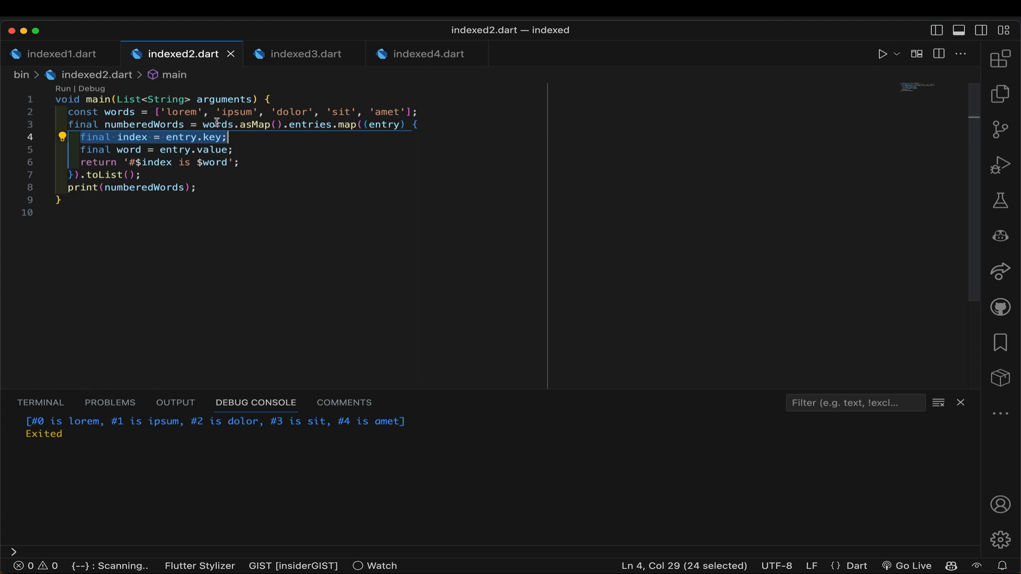
{"action": "mouse_move", "coordinate": [315, 124]}
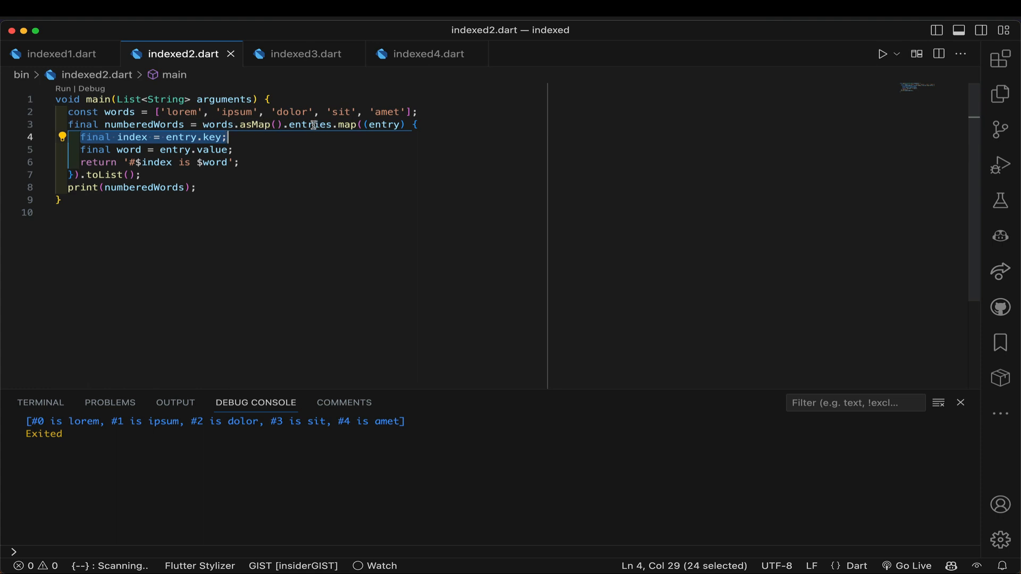
{"action": "mouse_move", "coordinate": [305, 54]}
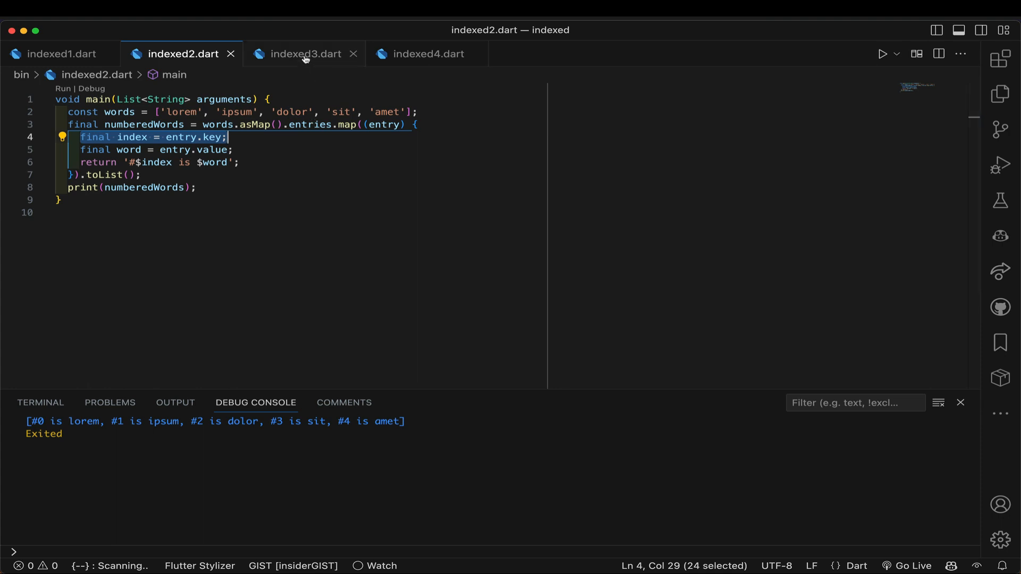
{"action": "mouse_move", "coordinate": [304, 53]}
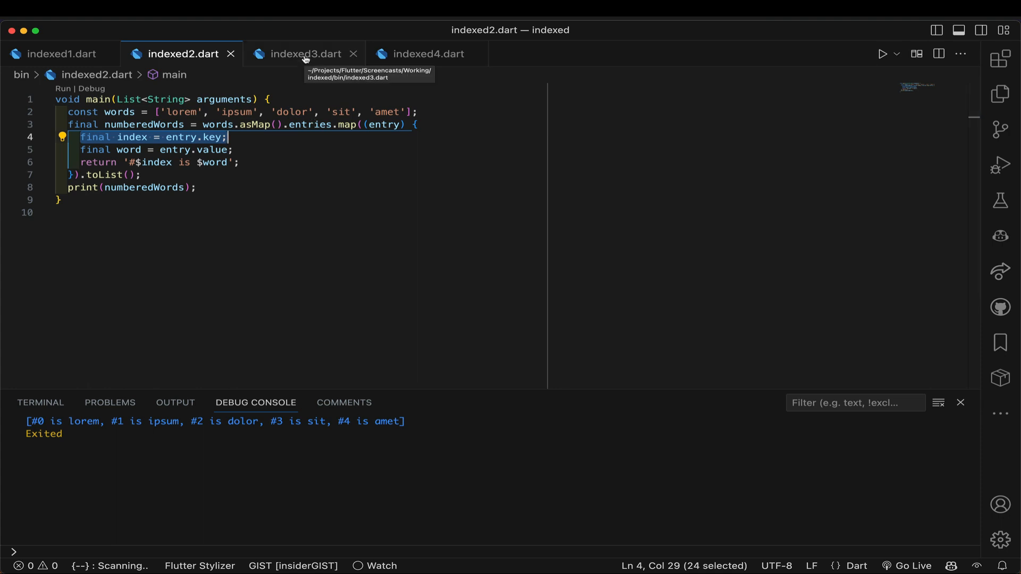
{"action": "left_click", "coordinate": [305, 53]}
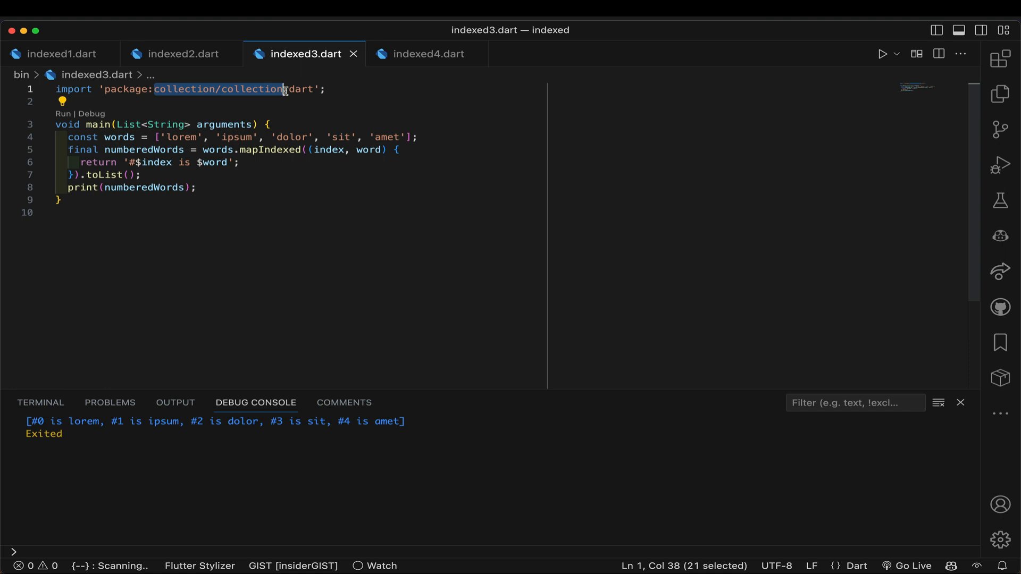
{"action": "left_click", "coordinate": [264, 149]}
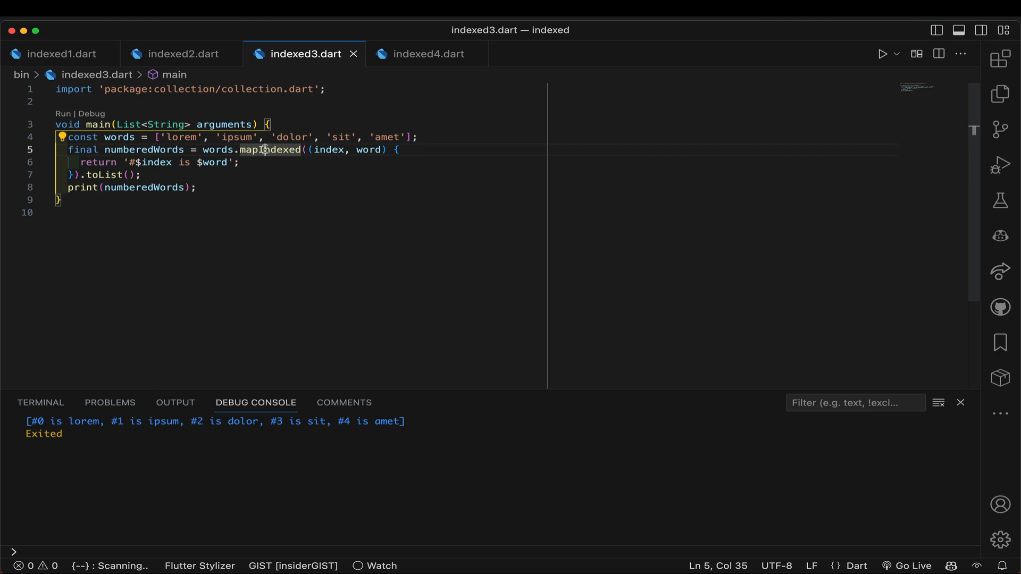
{"action": "mouse_move", "coordinate": [270, 149]}
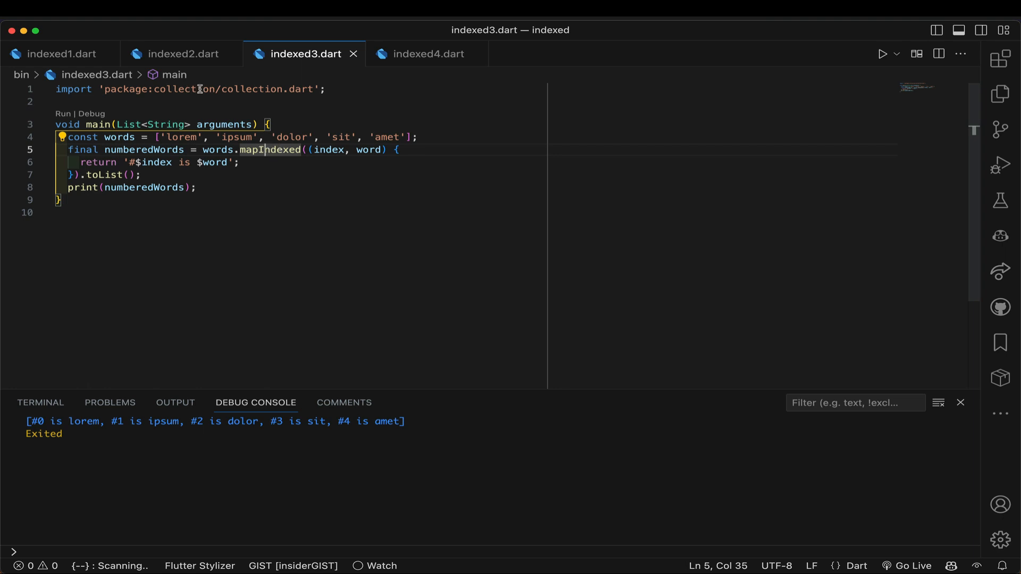
{"action": "left_click", "coordinate": [270, 90]}
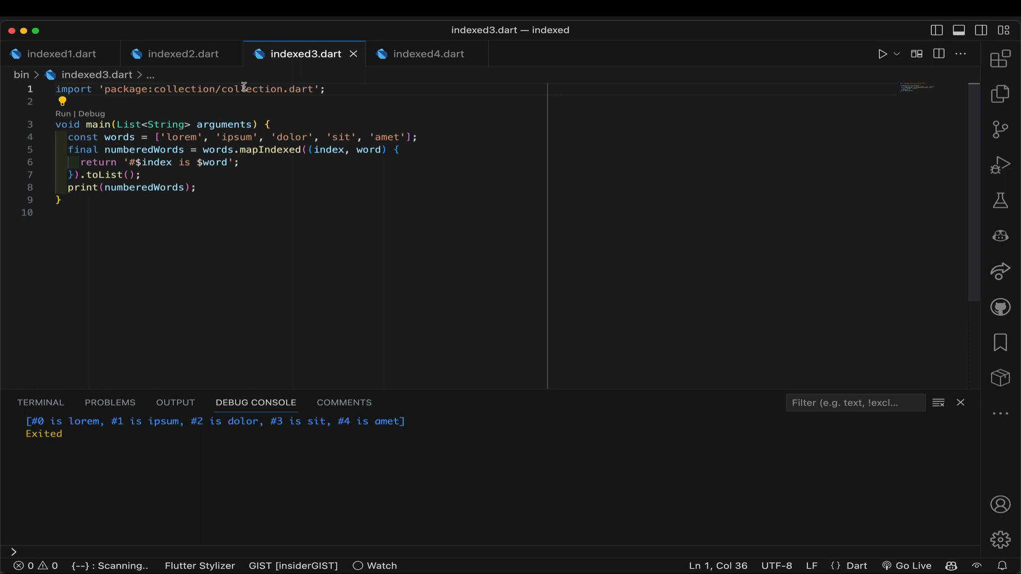
{"action": "mouse_move", "coordinate": [256, 95]}
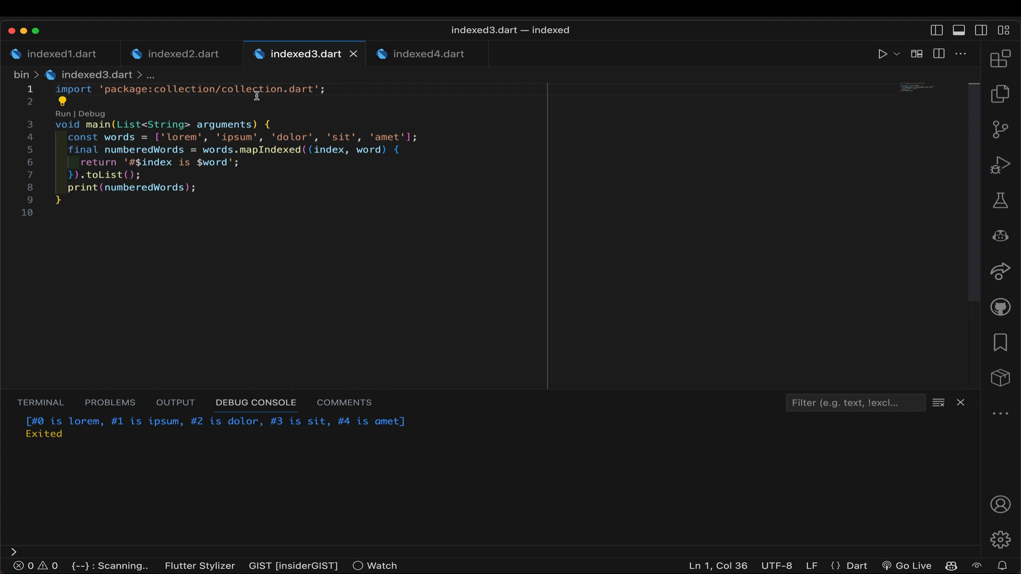
{"action": "mouse_move", "coordinate": [199, 89]}
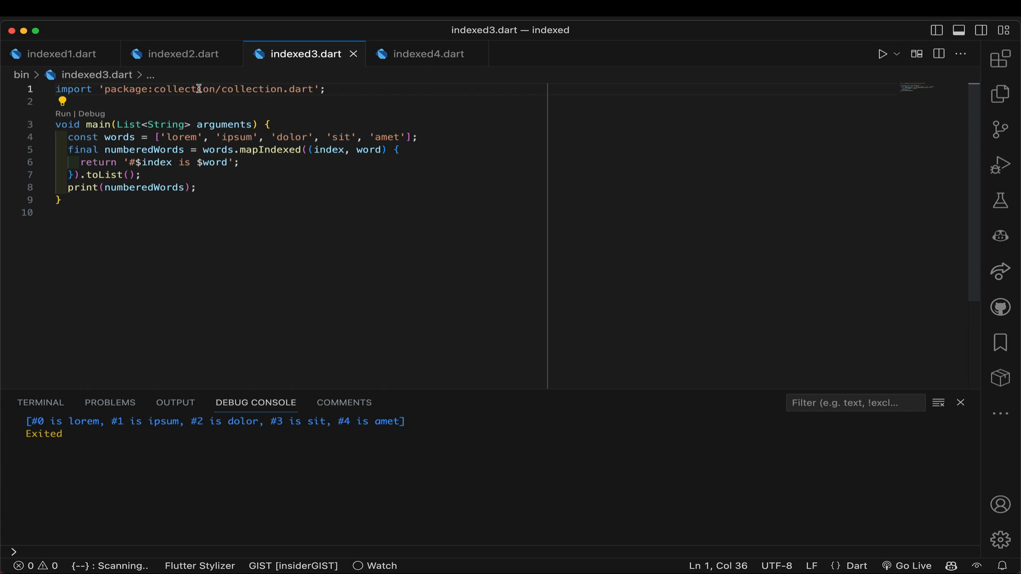
{"action": "mouse_move", "coordinate": [255, 168]}
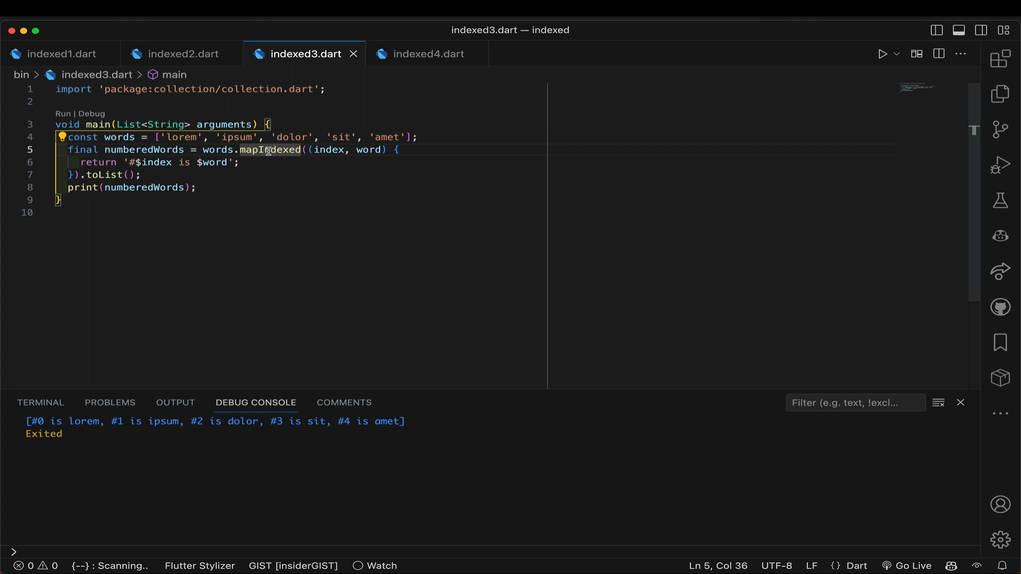
Step: Point out the mapped words list, then run indexed3.dart to print #0 is lorem through #4 is amet
{"action": "left_click", "coordinate": [218, 150]}
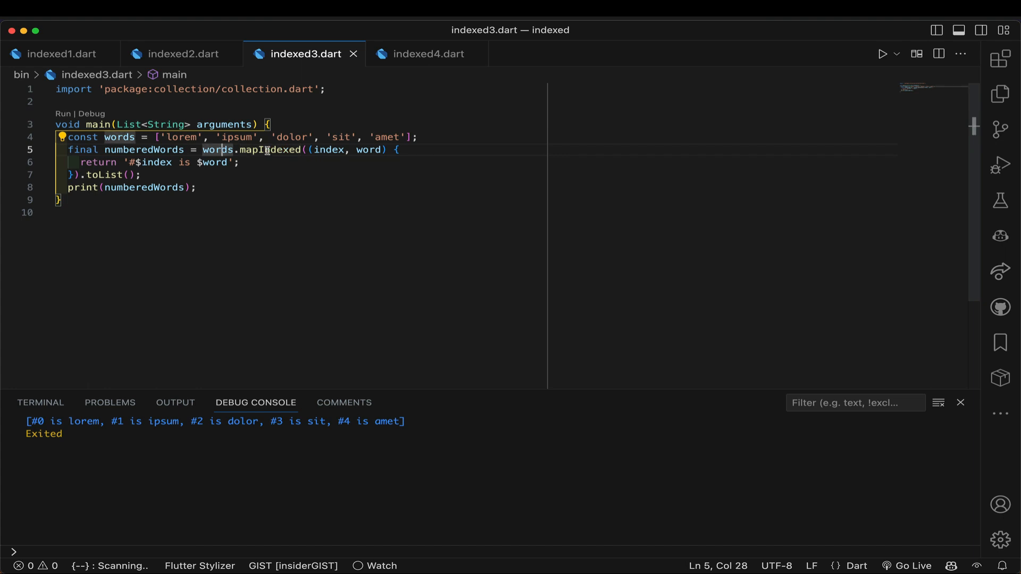
{"action": "mouse_move", "coordinate": [267, 150]}
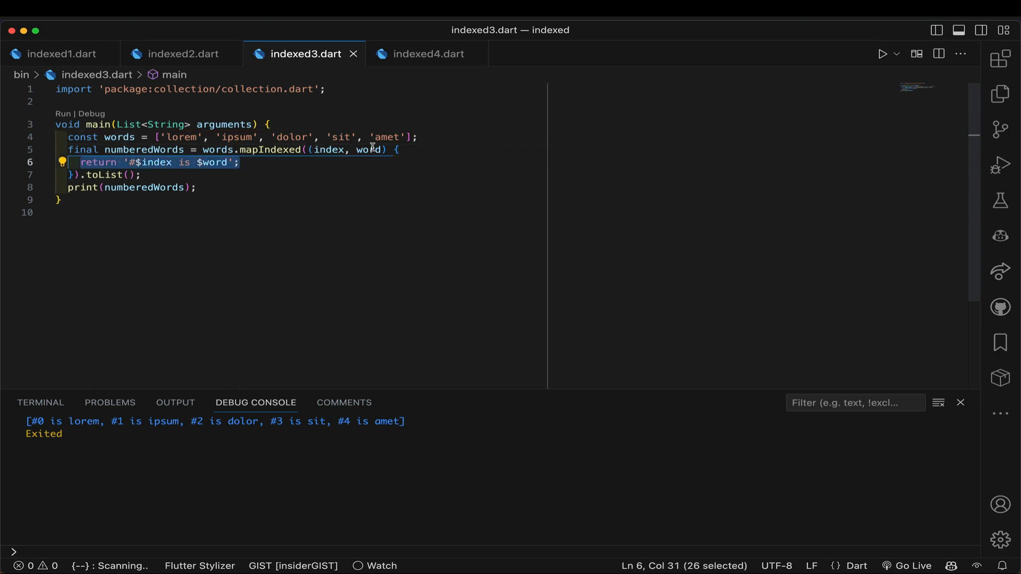
{"action": "mouse_move", "coordinate": [370, 149]}
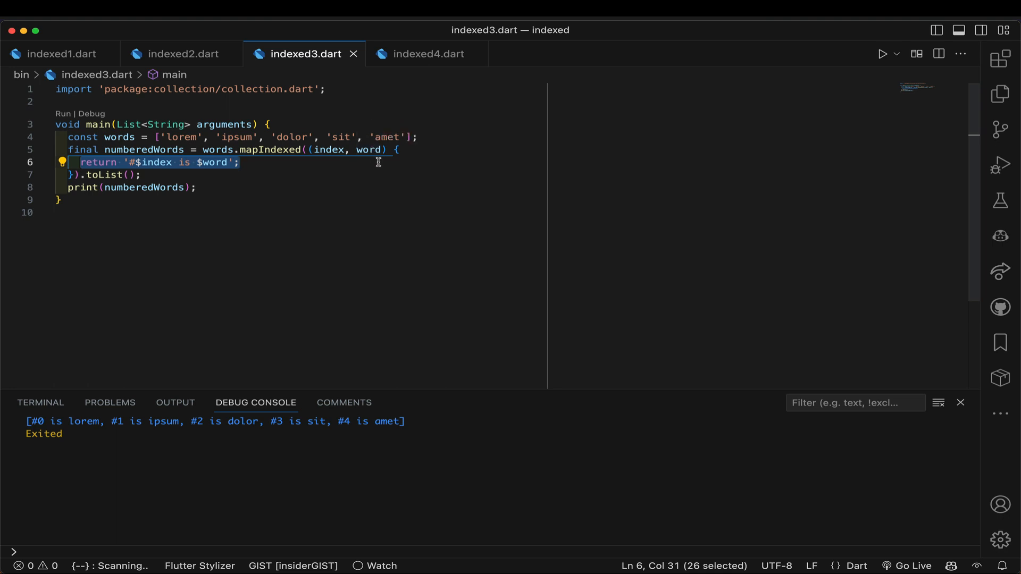
{"action": "mouse_move", "coordinate": [246, 174]}
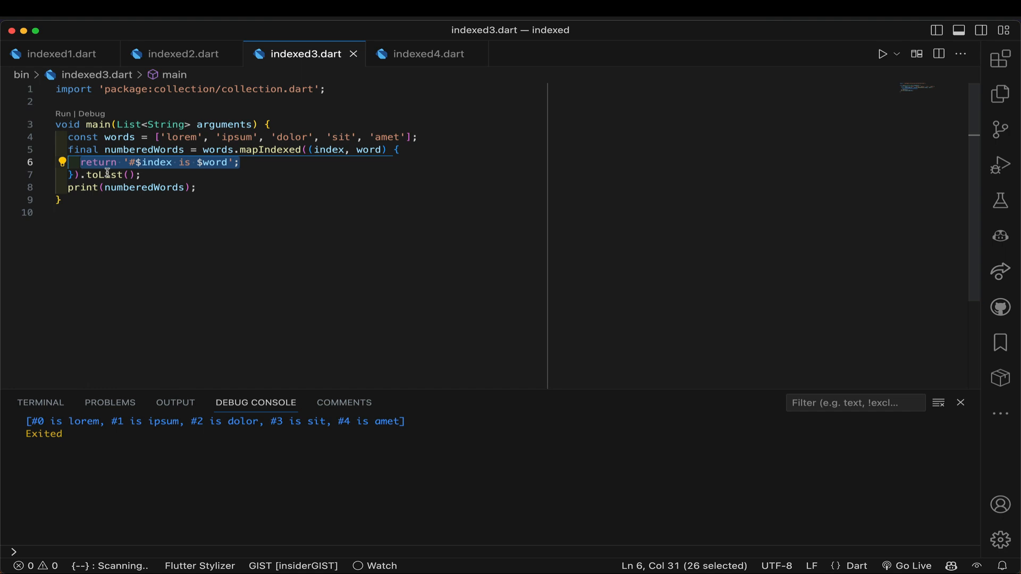
{"action": "mouse_move", "coordinate": [107, 174]}
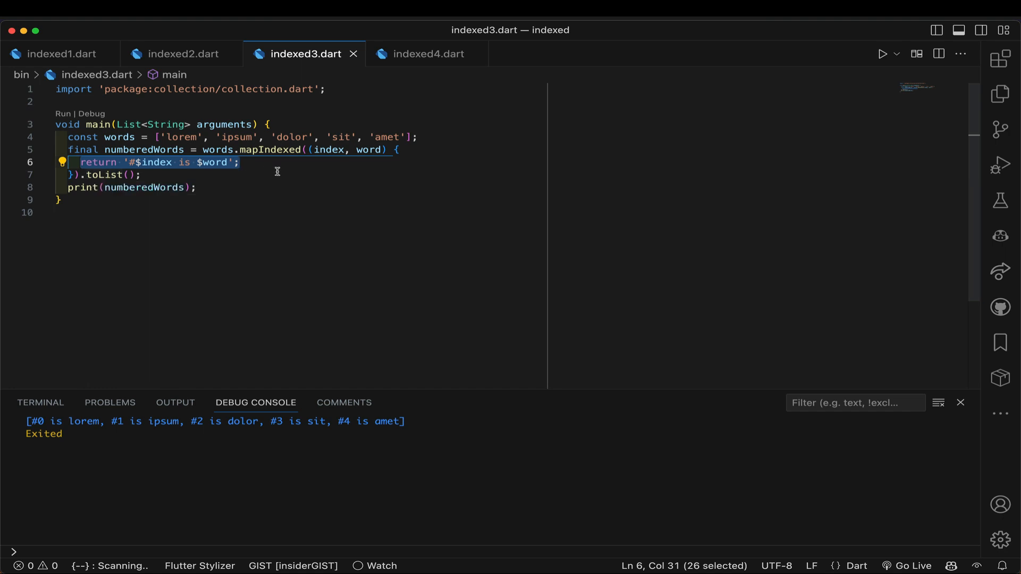
{"action": "mouse_move", "coordinate": [189, 78]}
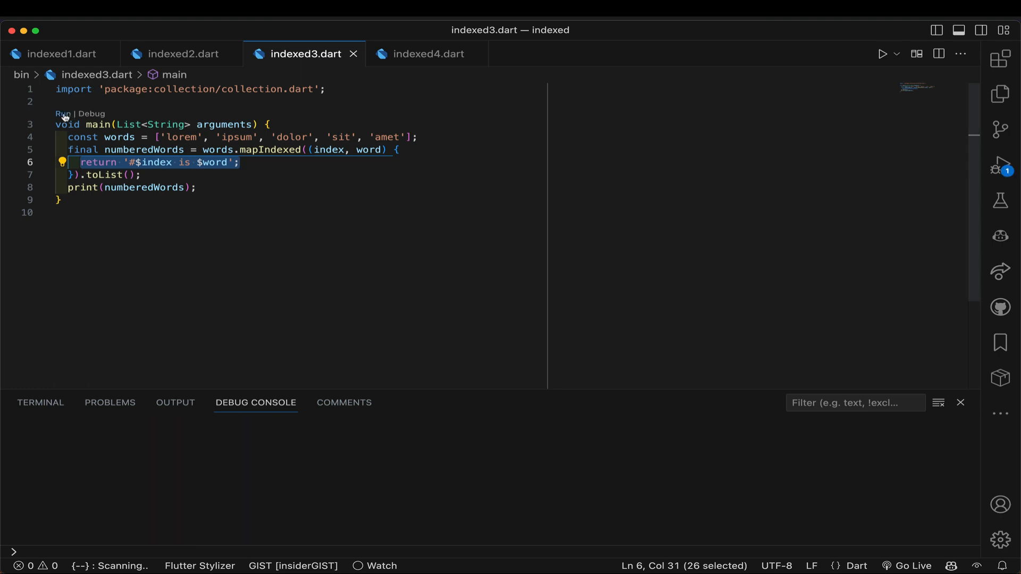
{"action": "left_click", "coordinate": [883, 54]}
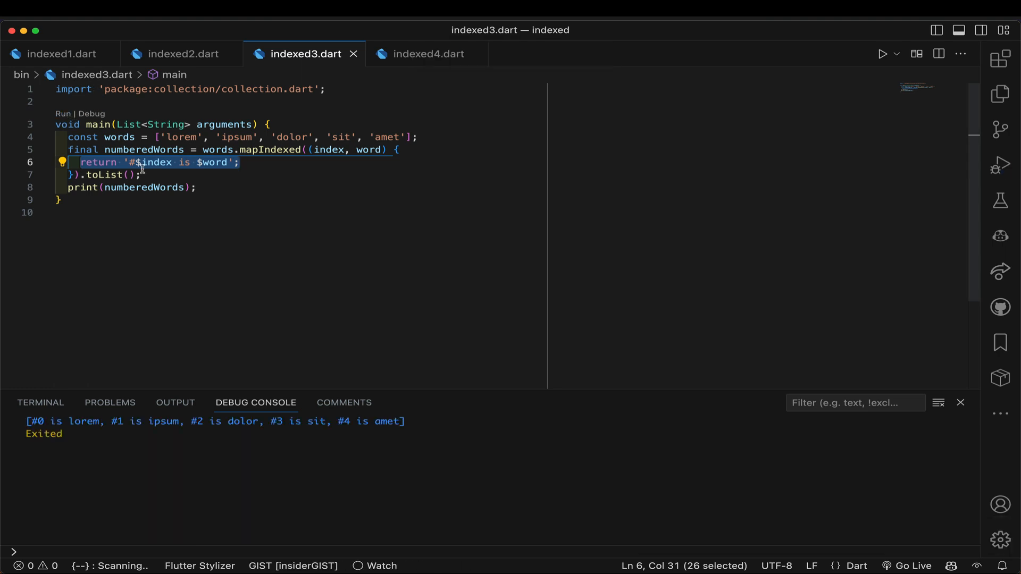
{"action": "mouse_move", "coordinate": [426, 147]}
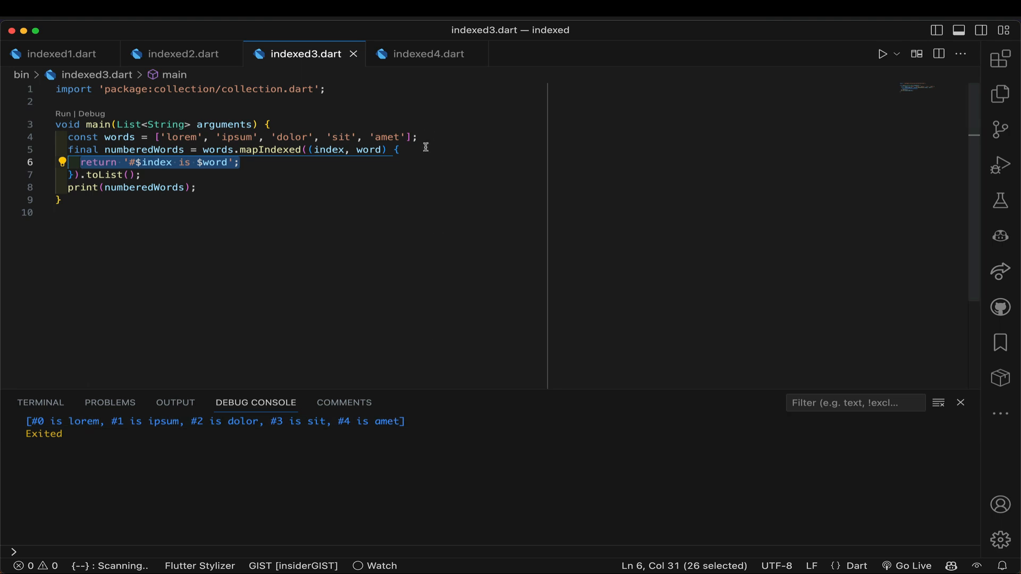
{"action": "mouse_move", "coordinate": [411, 166]}
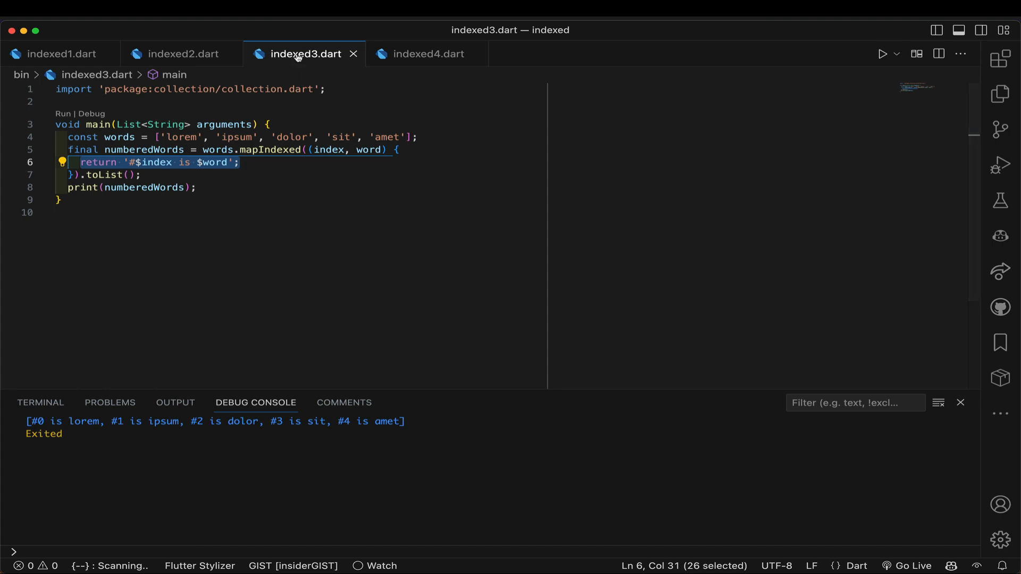
{"action": "mouse_move", "coordinate": [428, 54]}
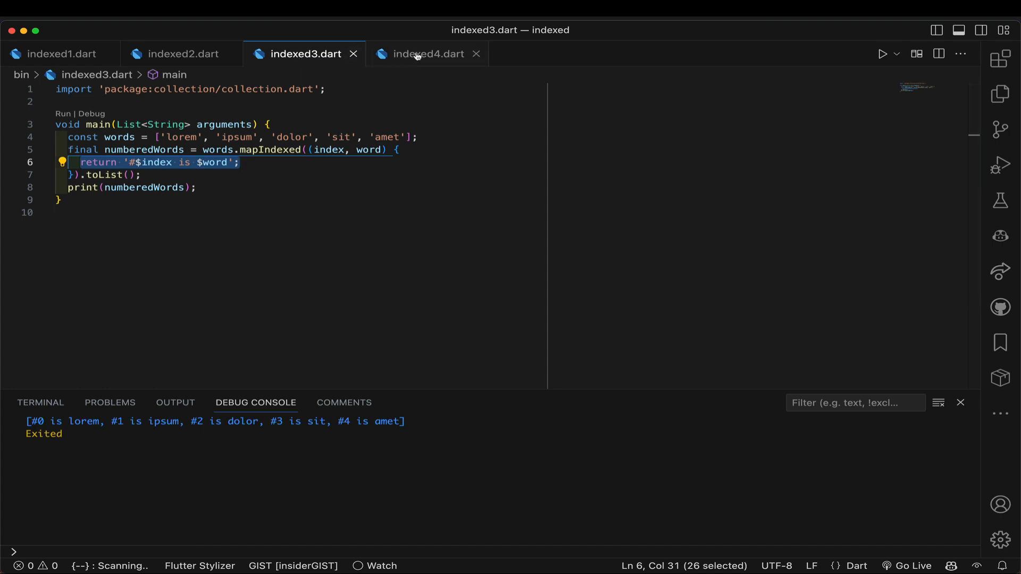
Step: Switch to the indexed4.dart tab with its for loop over words.indexed
{"action": "left_click", "coordinate": [427, 54]}
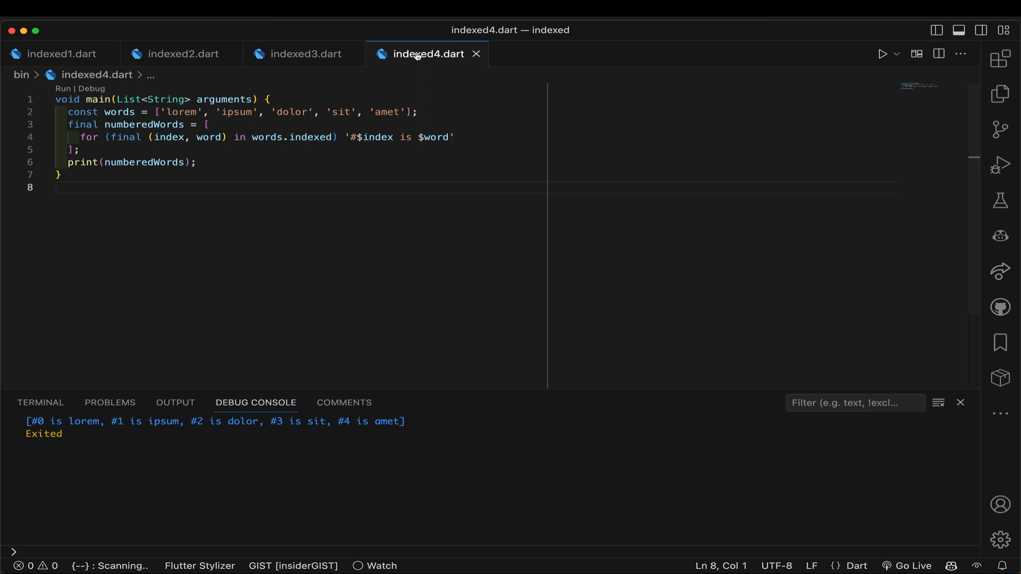
{"action": "mouse_move", "coordinate": [323, 93]}
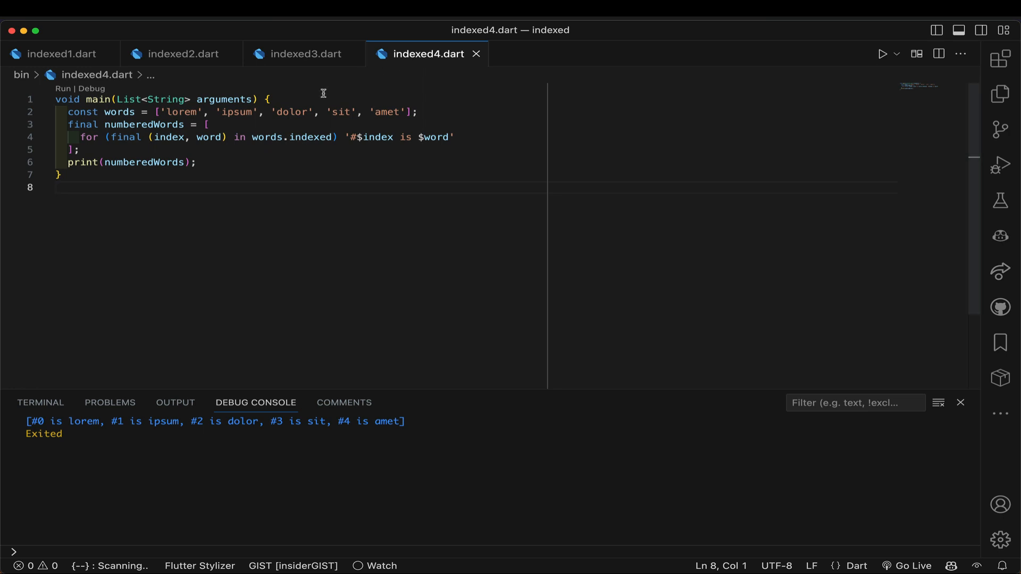
{"action": "mouse_move", "coordinate": [306, 138]}
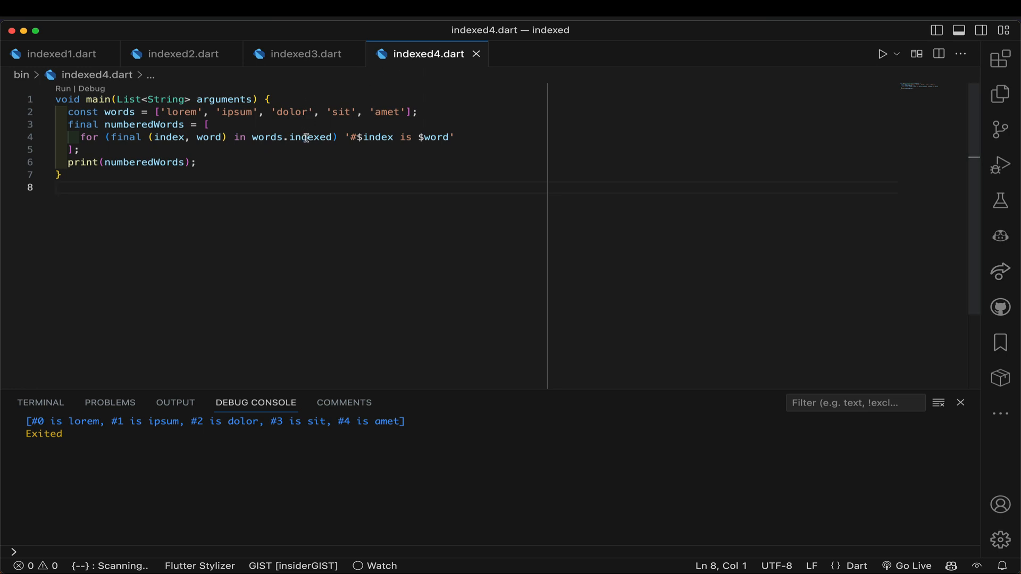
{"action": "mouse_move", "coordinate": [314, 137]}
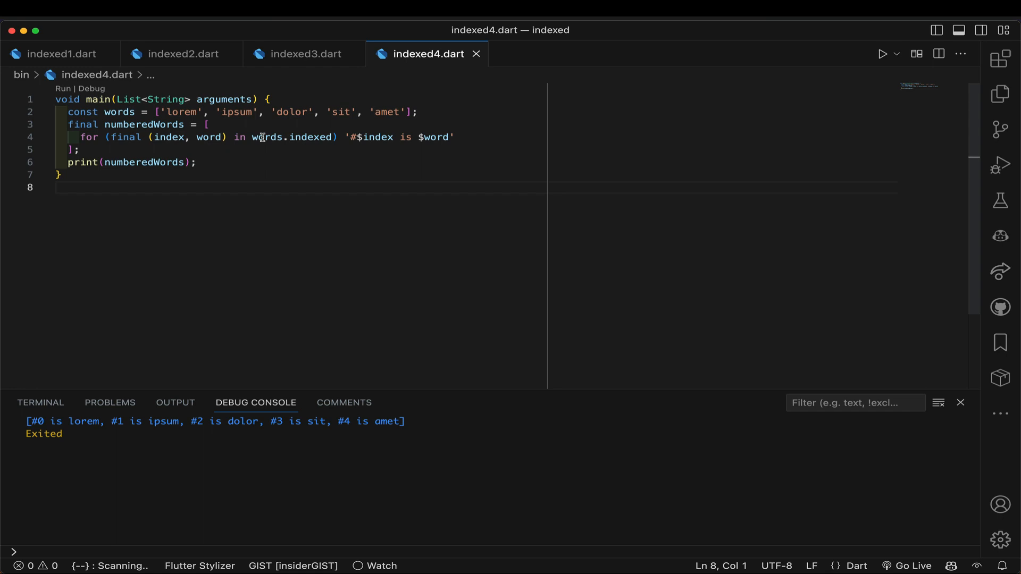
{"action": "mouse_move", "coordinate": [316, 137]}
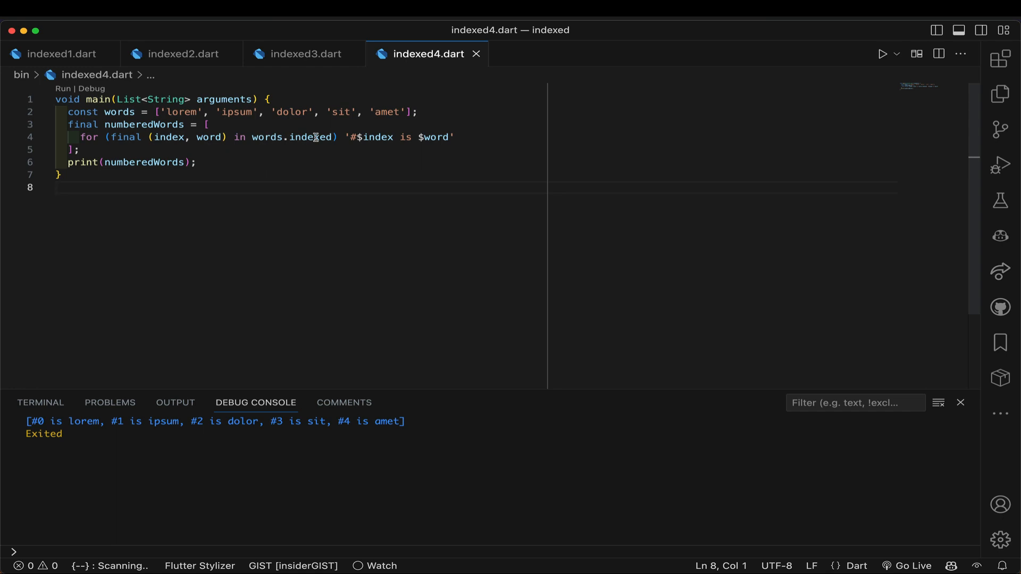
{"action": "mouse_move", "coordinate": [315, 136]}
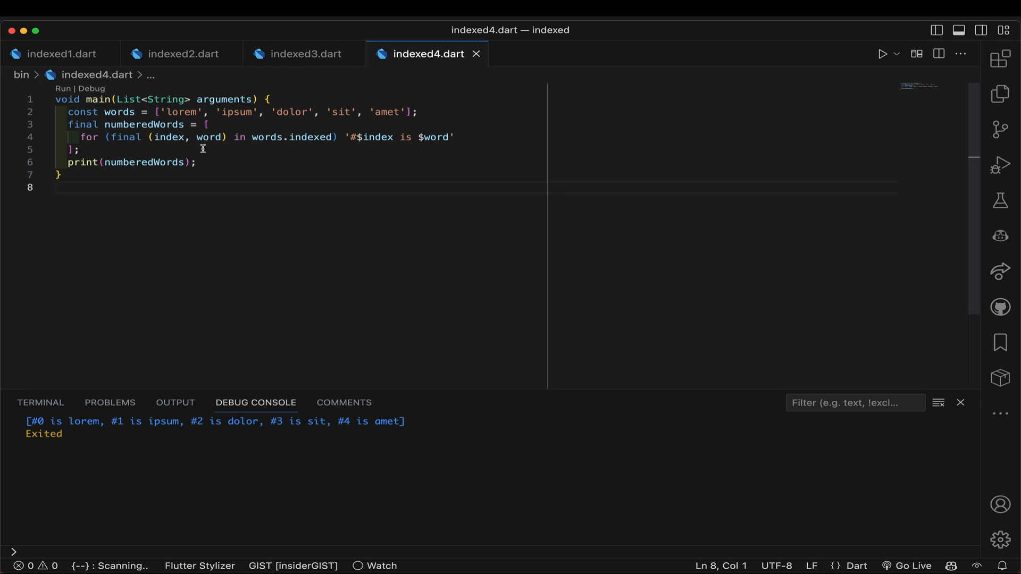
{"action": "mouse_move", "coordinate": [160, 137]}
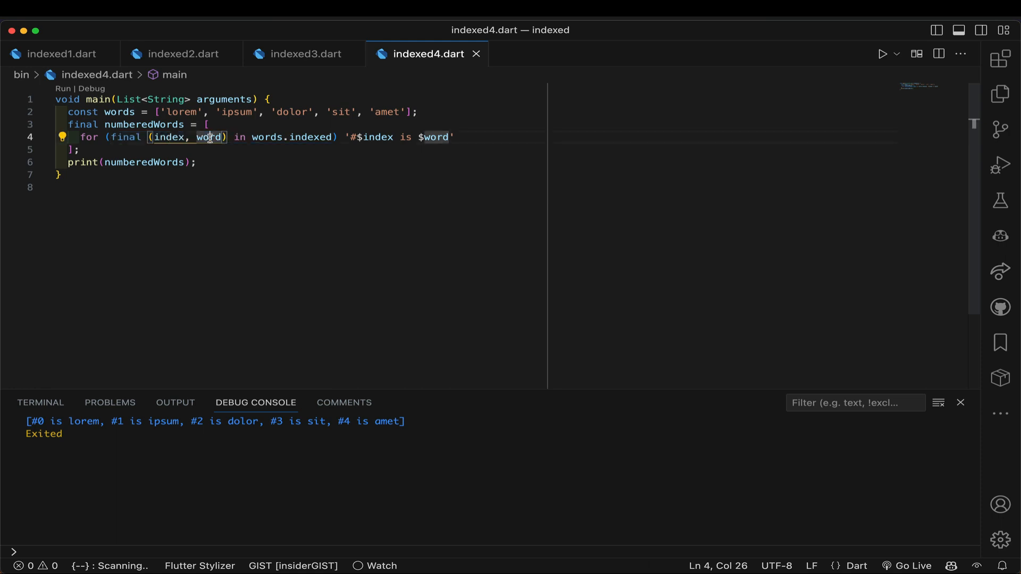
{"action": "mouse_move", "coordinate": [299, 136]}
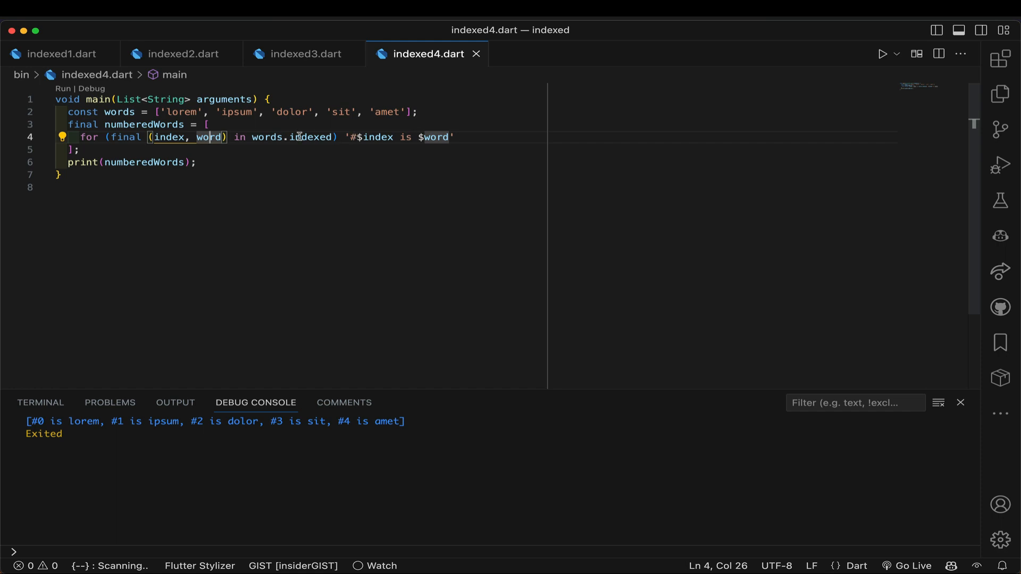
{"action": "mouse_move", "coordinate": [249, 129]}
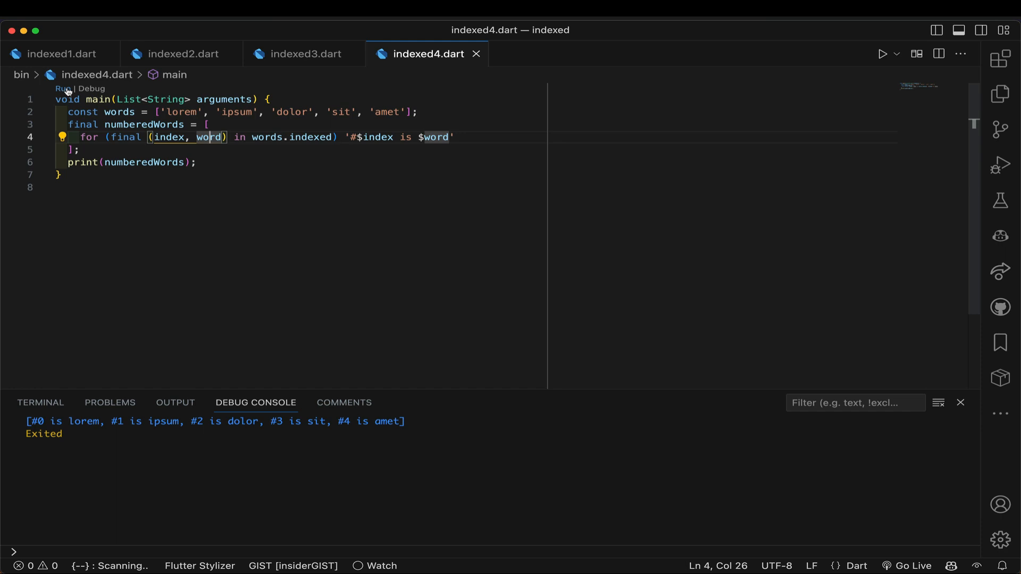
Step: Highlight 'indexed' in indexed4.dart's for loop over words.indexed
{"action": "double_click", "coordinate": [313, 136]}
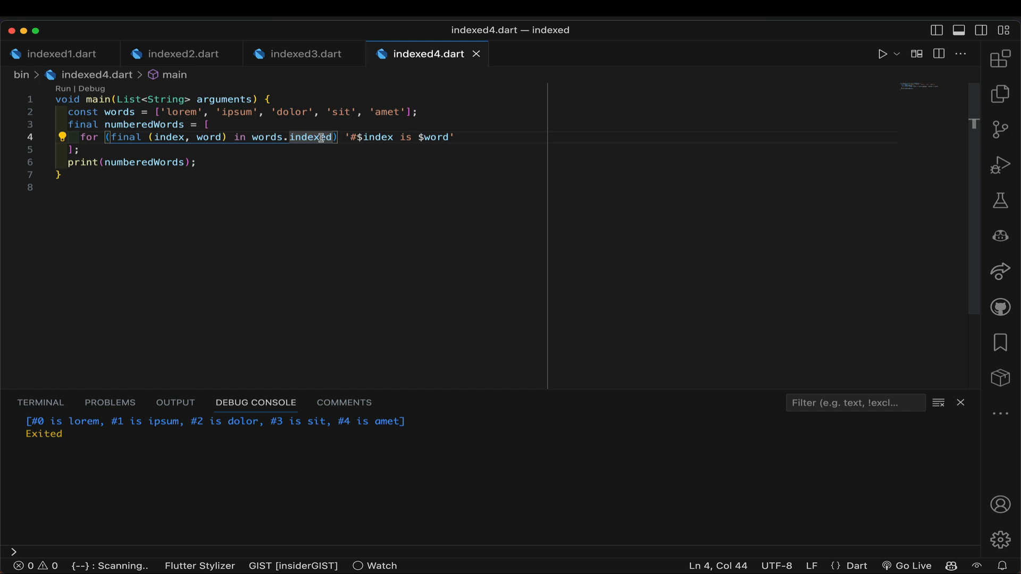
{"action": "mouse_move", "coordinate": [447, 89]}
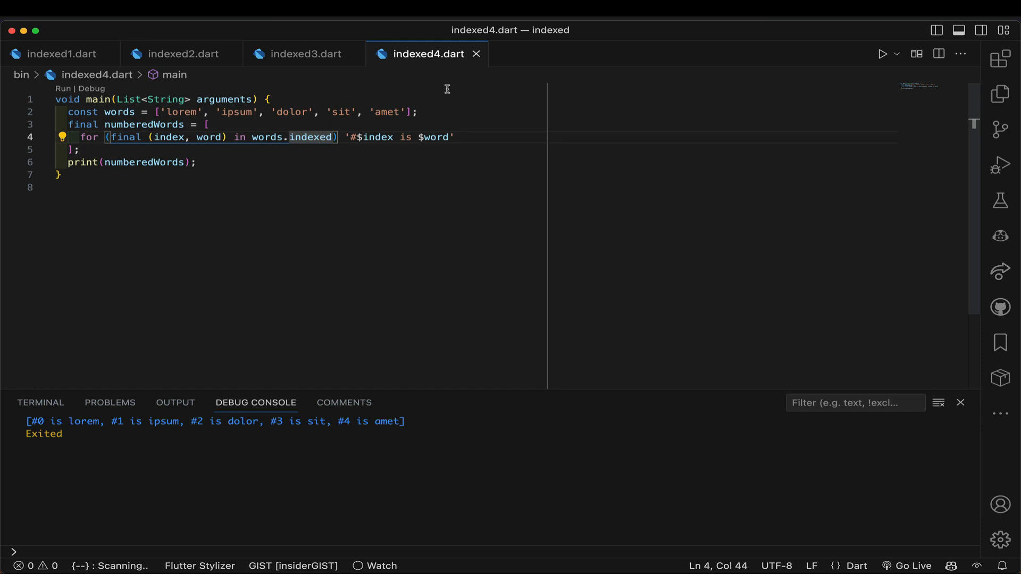